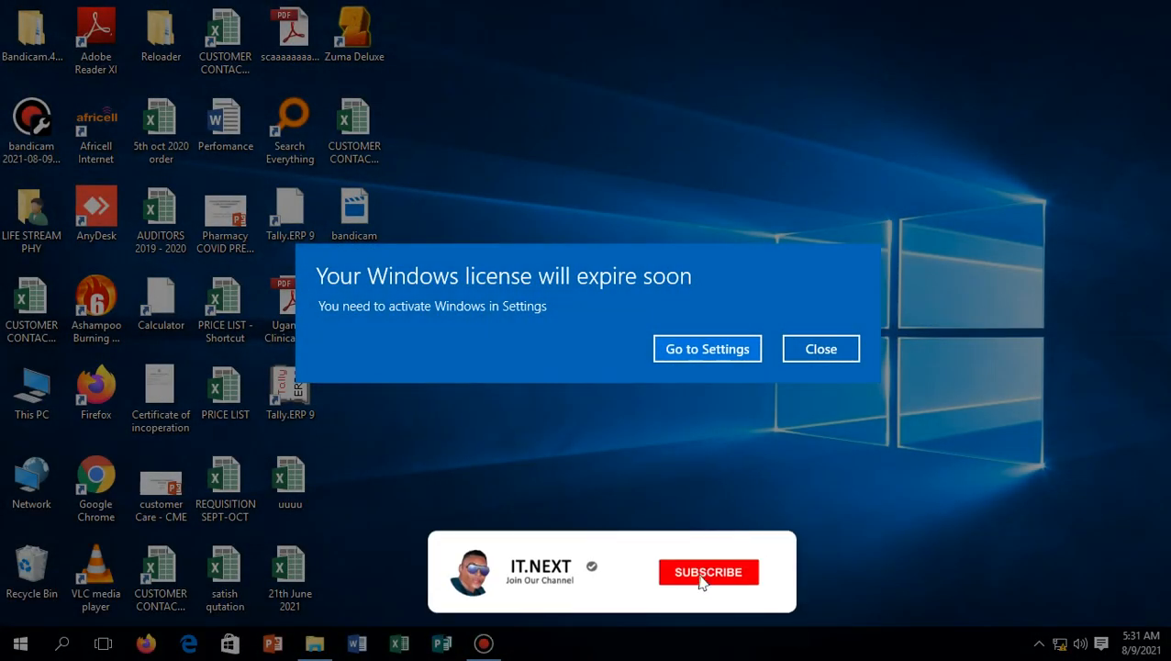
Dismiss the 'Your Windows license will expire soon' warning to return to the desktop
click(709, 573)
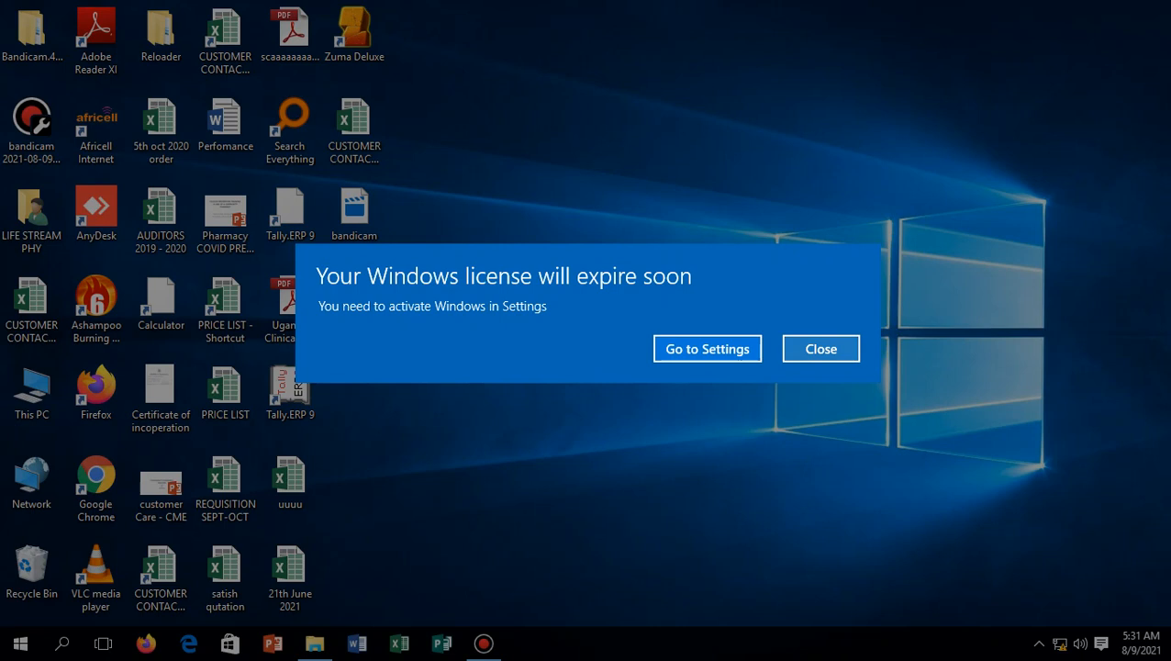
click(819, 349)
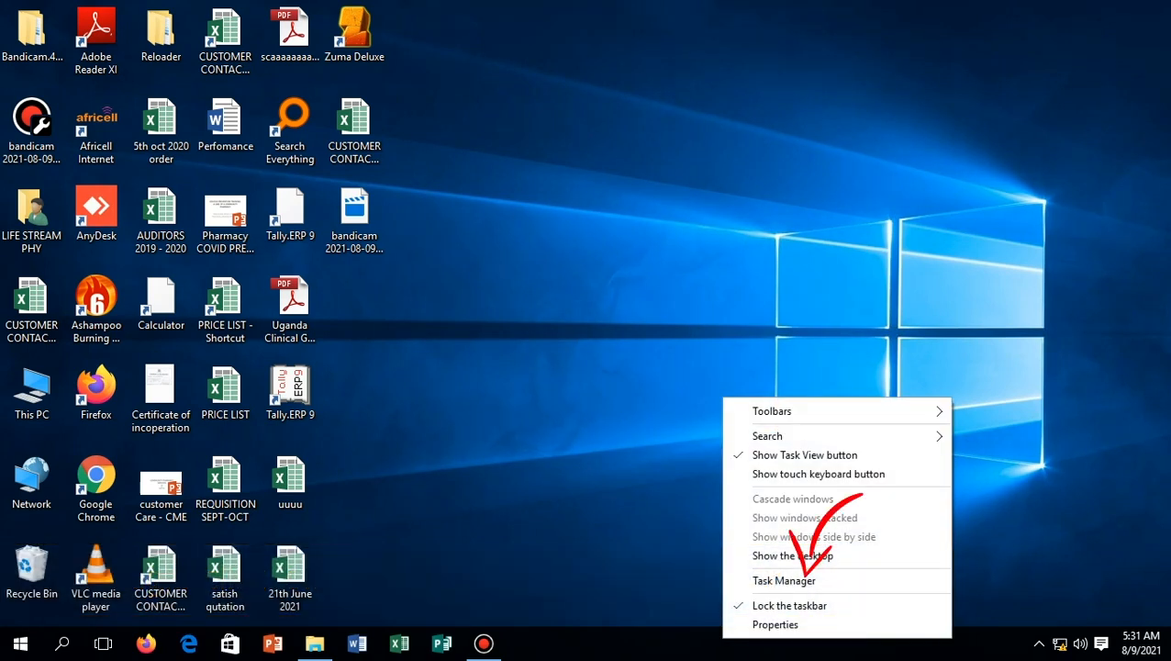
mouse_move(784, 580)
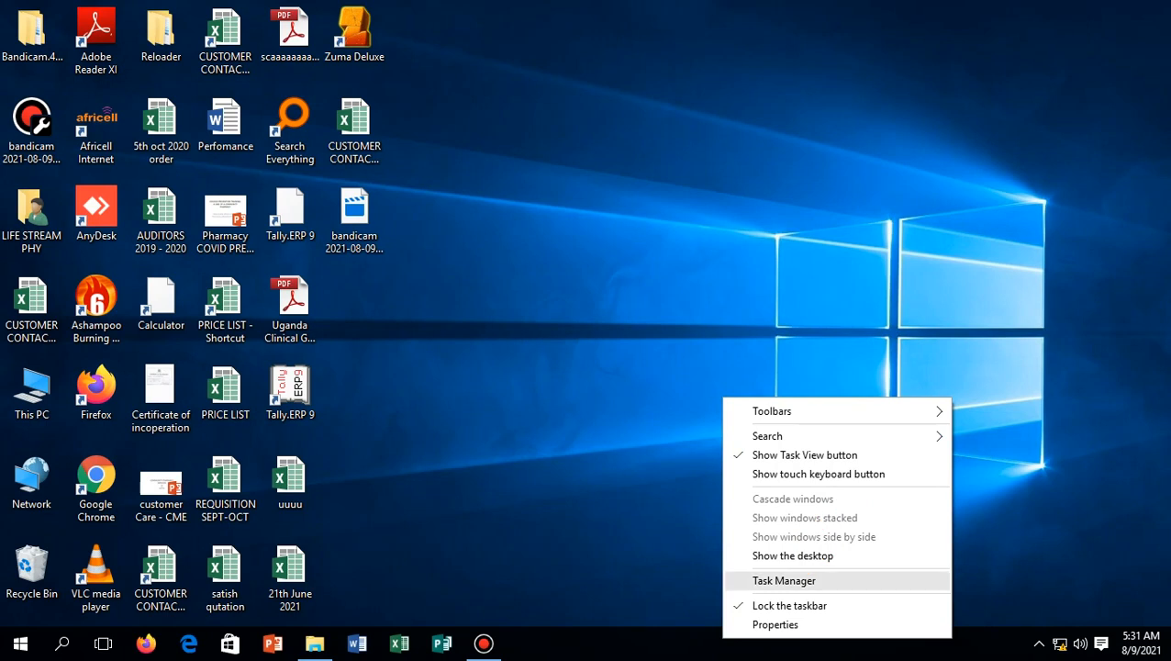
In Task Manager's Processes list, locate and select Windows Explorer and bring up its actions
click(784, 580)
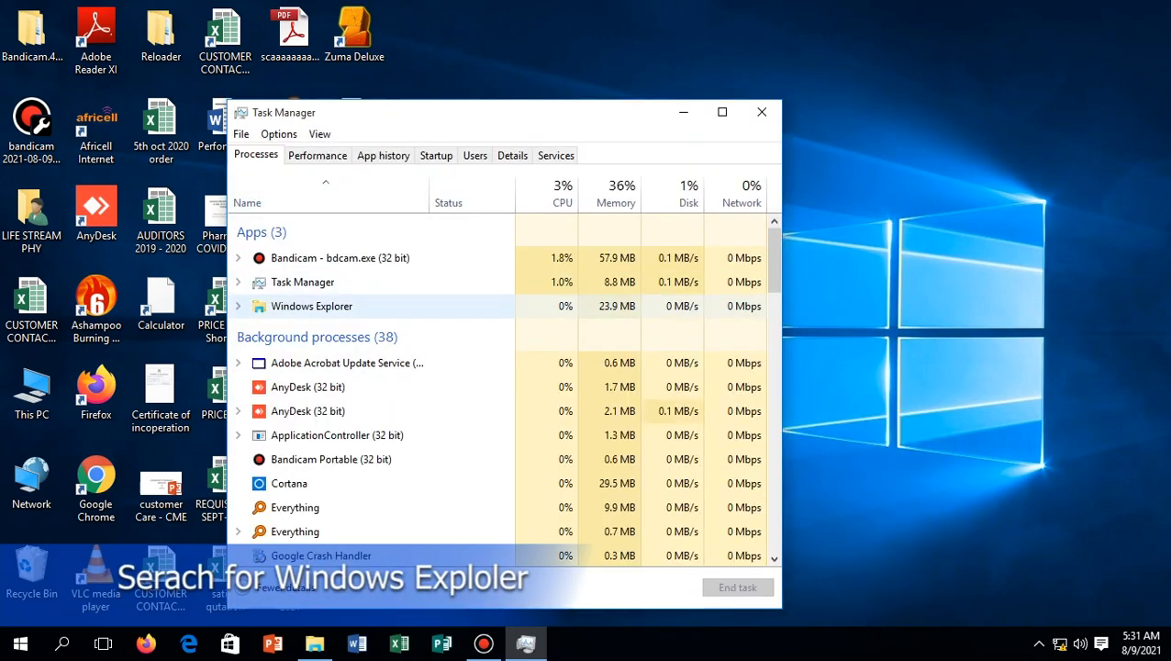
scroll(down, 3)
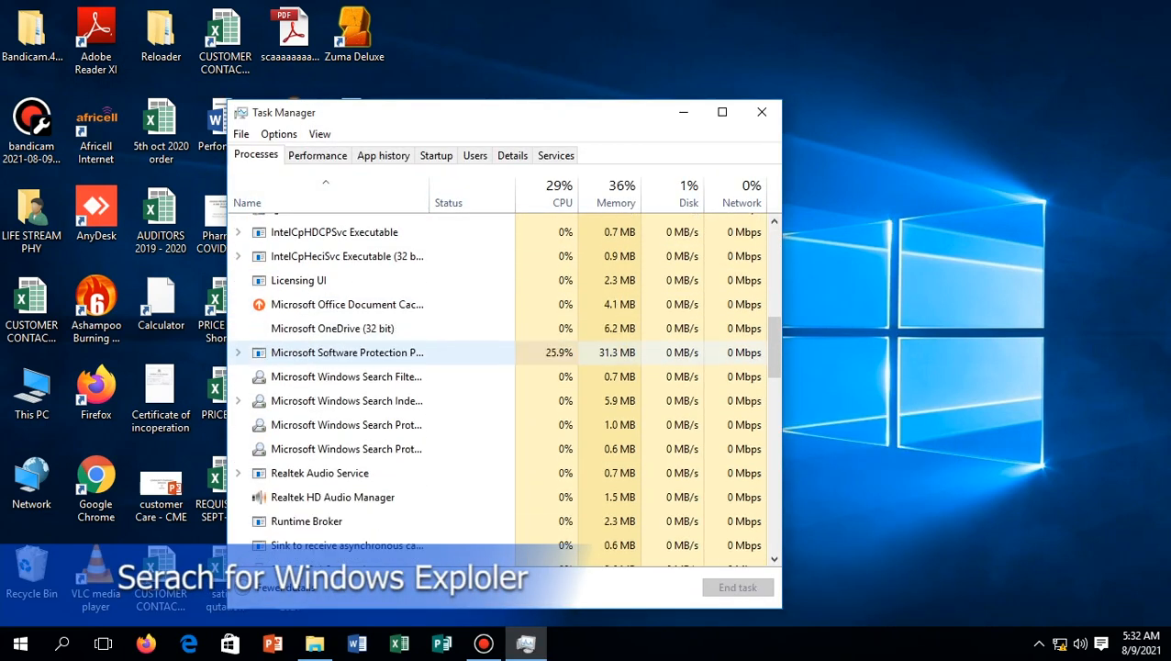
scroll(down, 3)
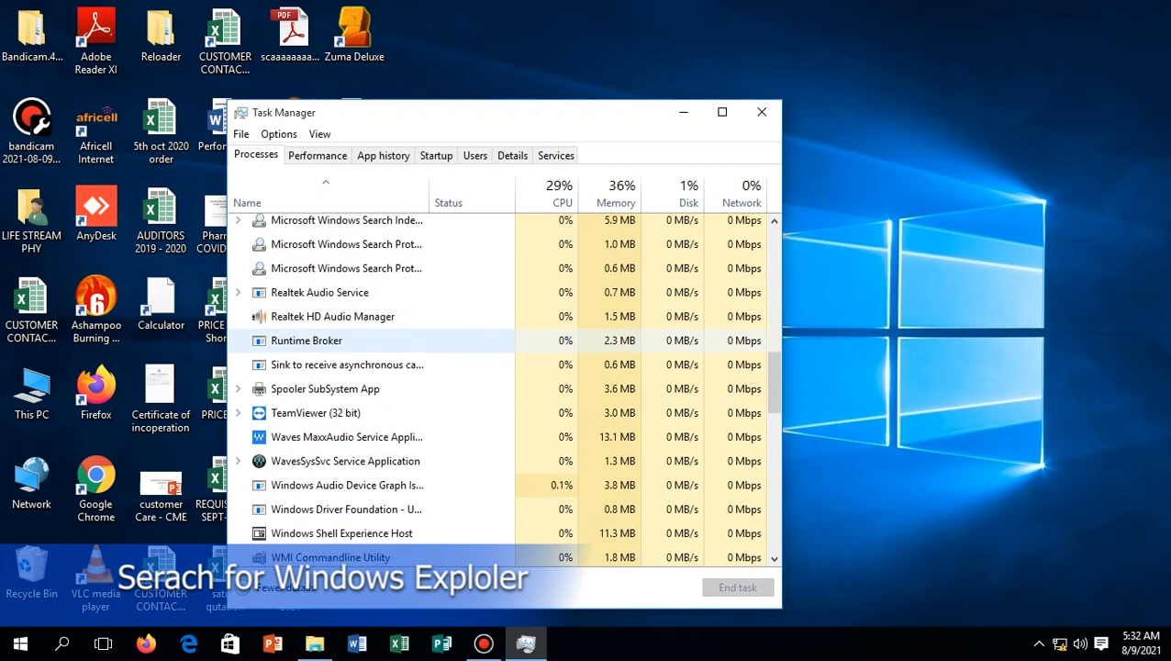
scroll(down, 3)
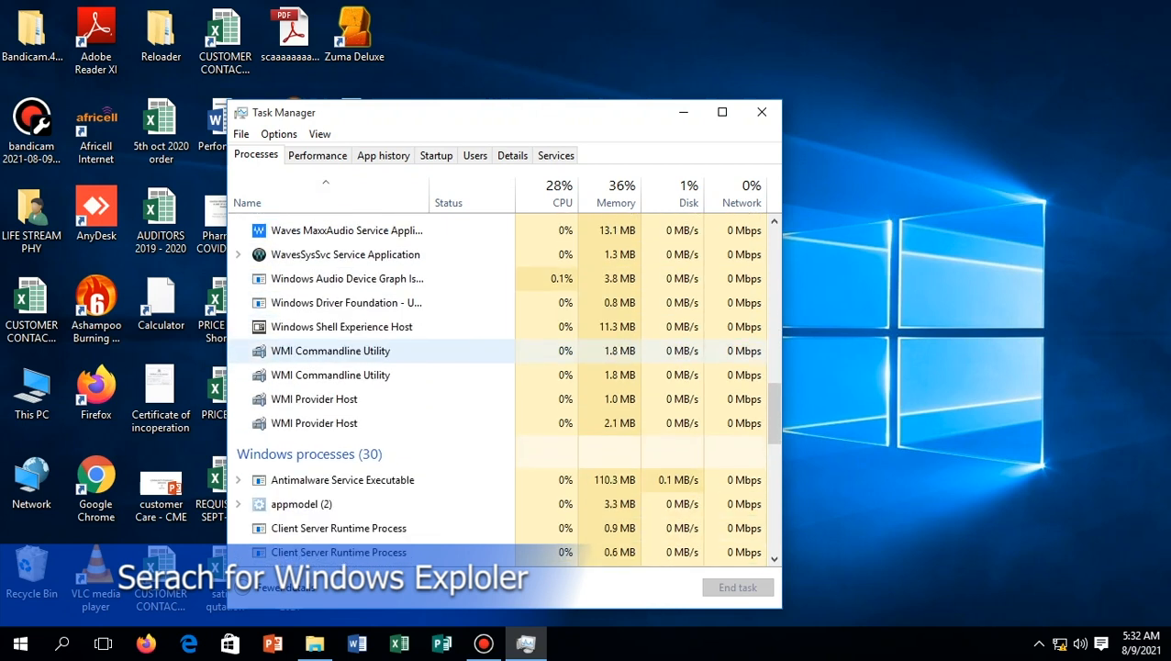
scroll(down, 3)
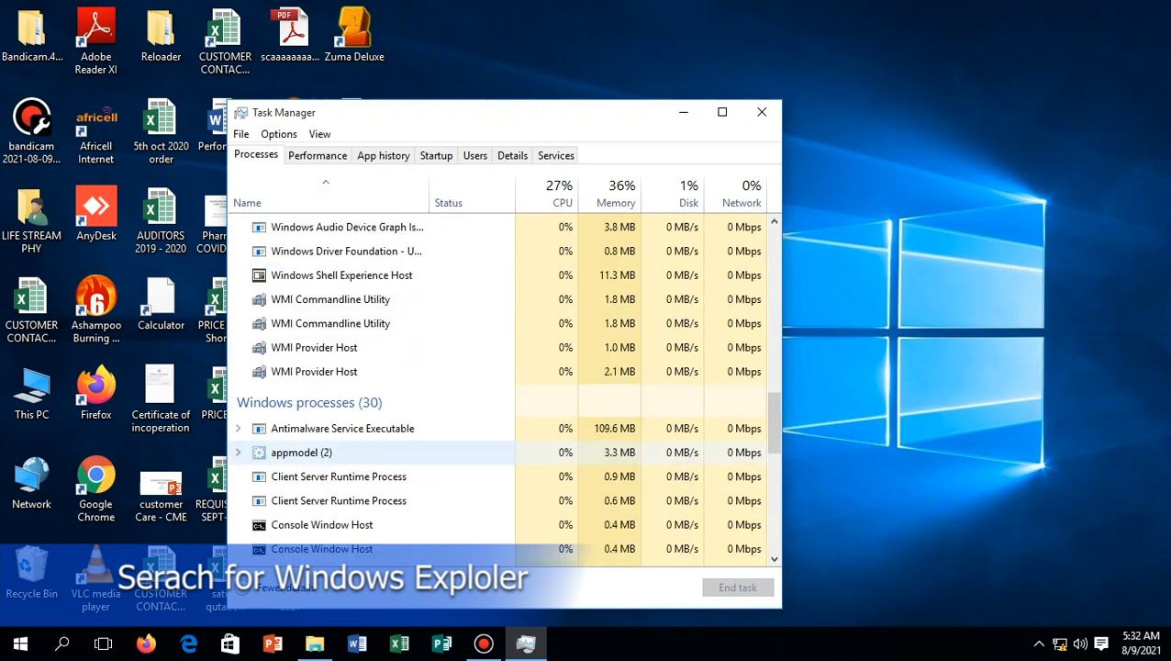
scroll(down, 3)
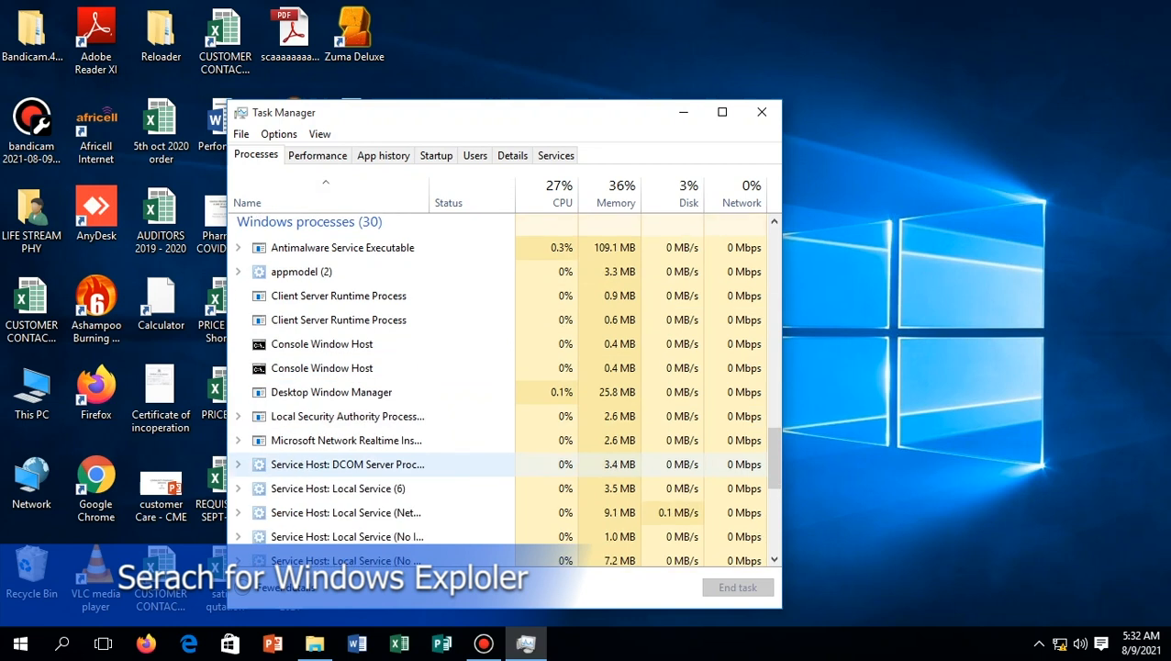
scroll(down, 3)
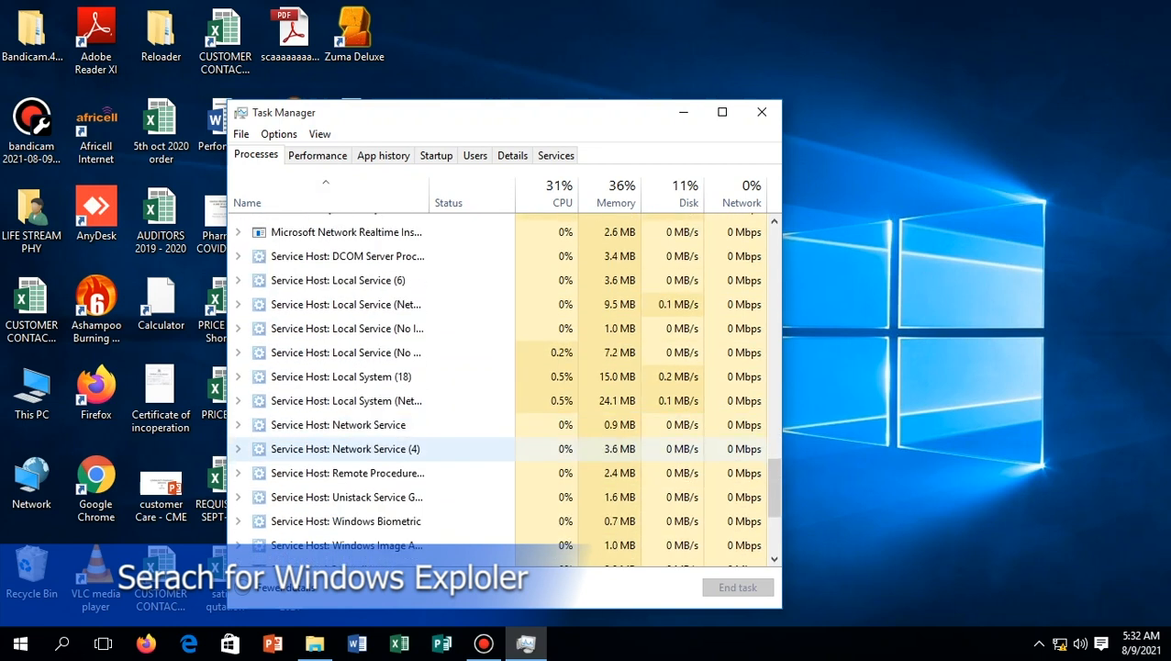
scroll(down, 3)
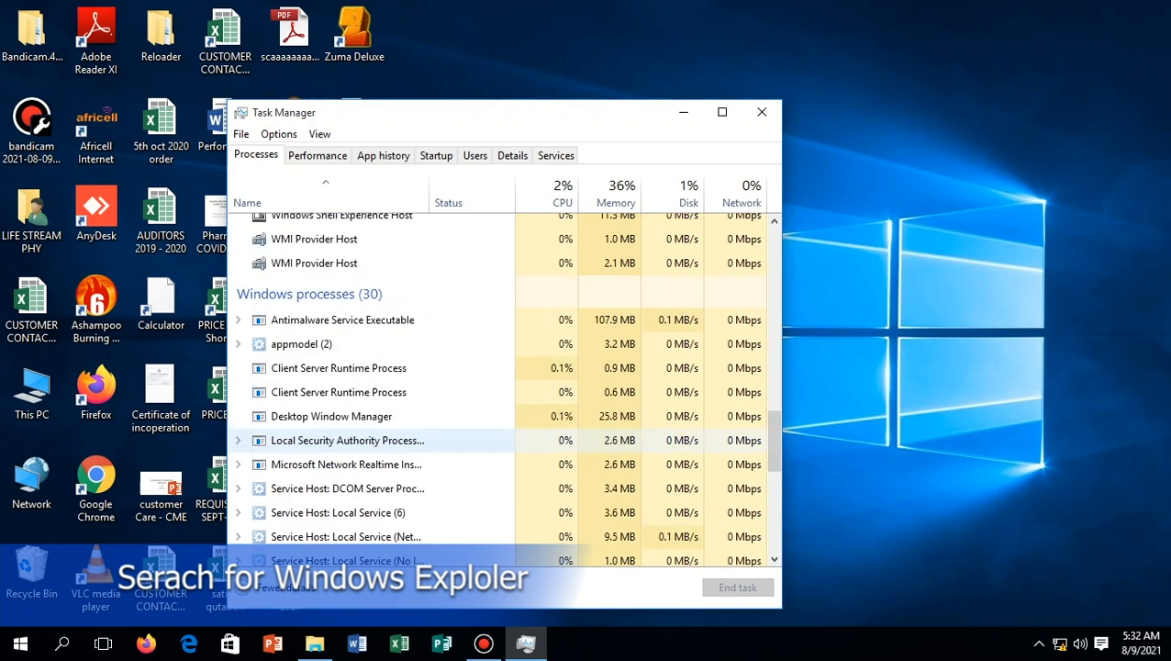
scroll(down, 3)
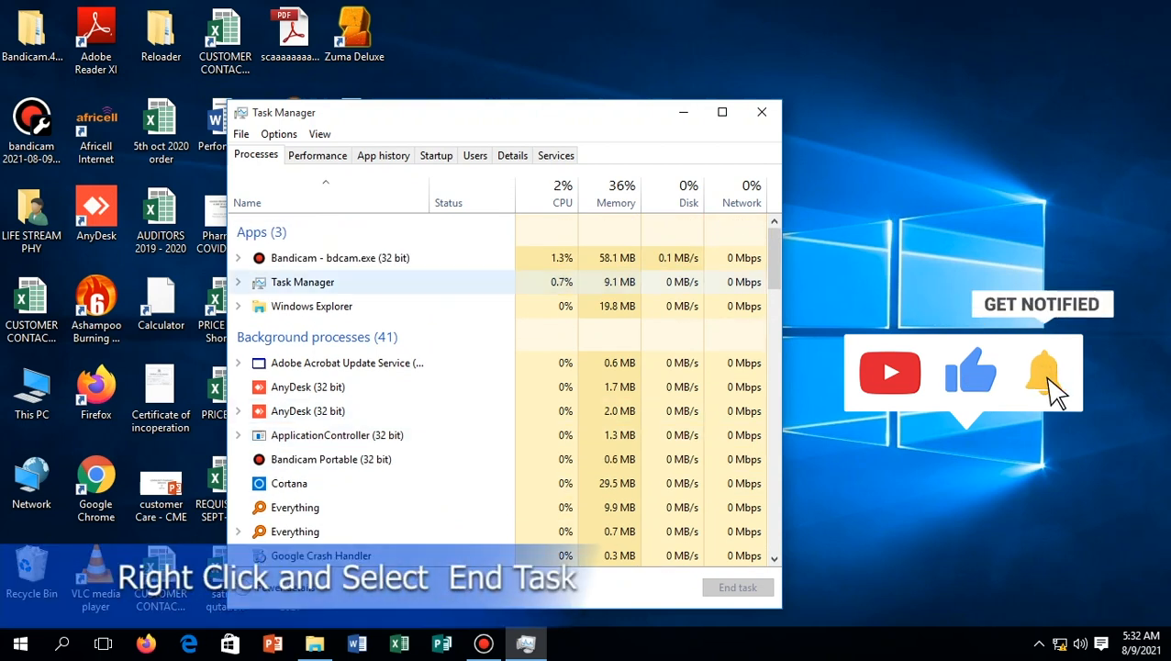
click(312, 305)
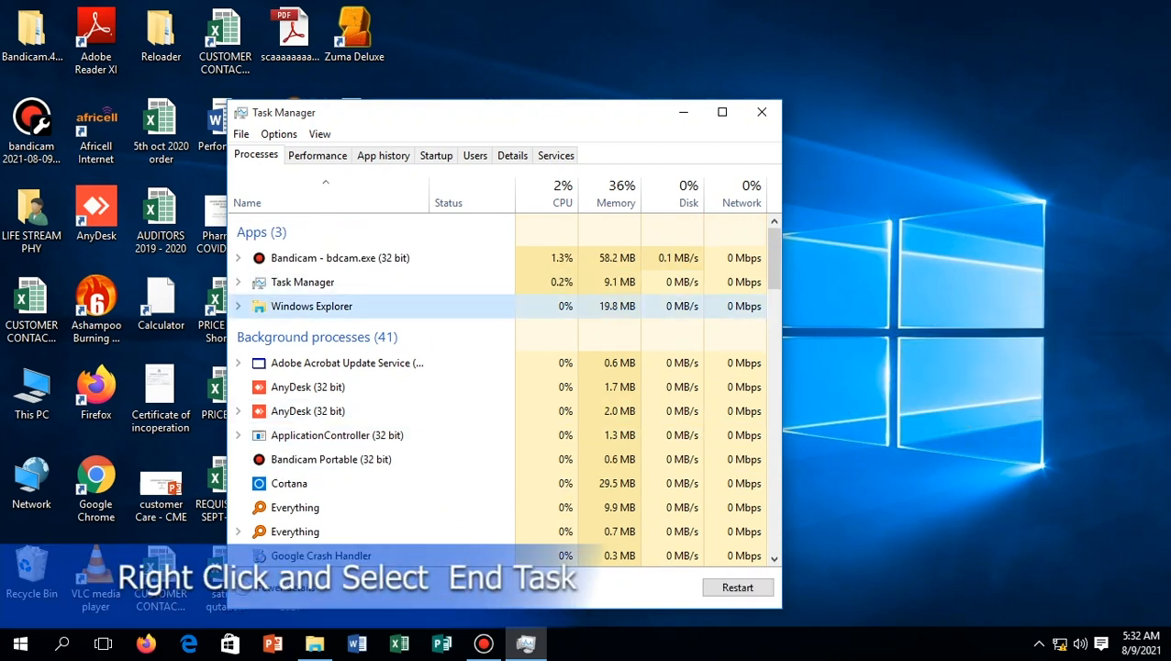
right_click(312, 305)
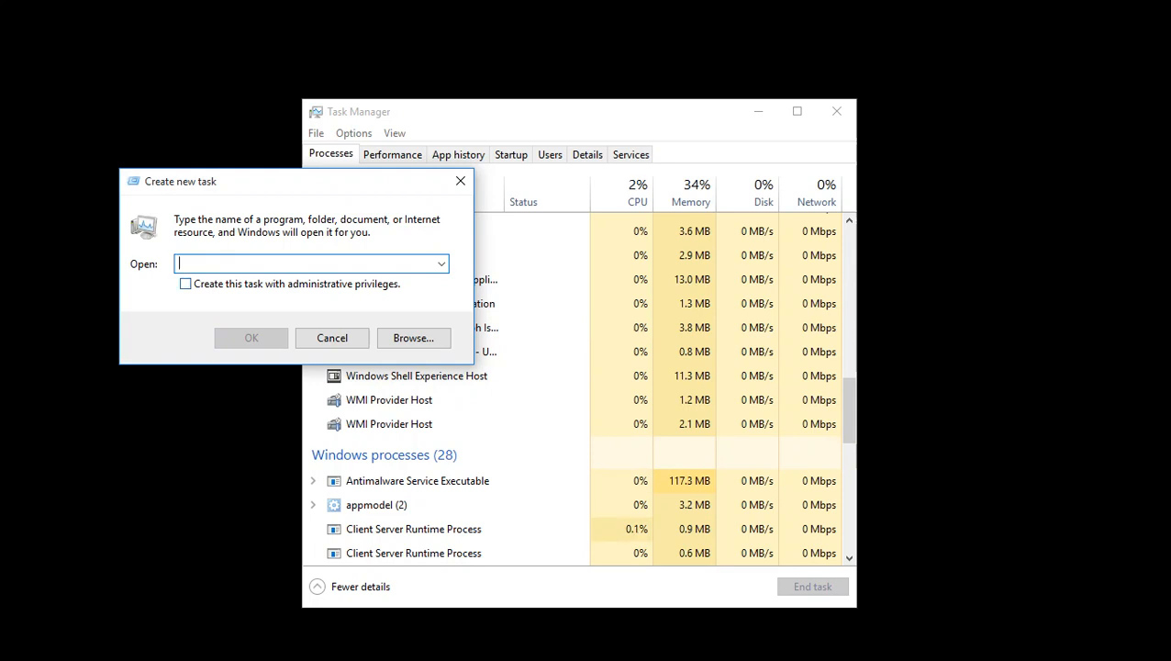
Run explorer.exe as a new task so the desktop comes back
text(expl)
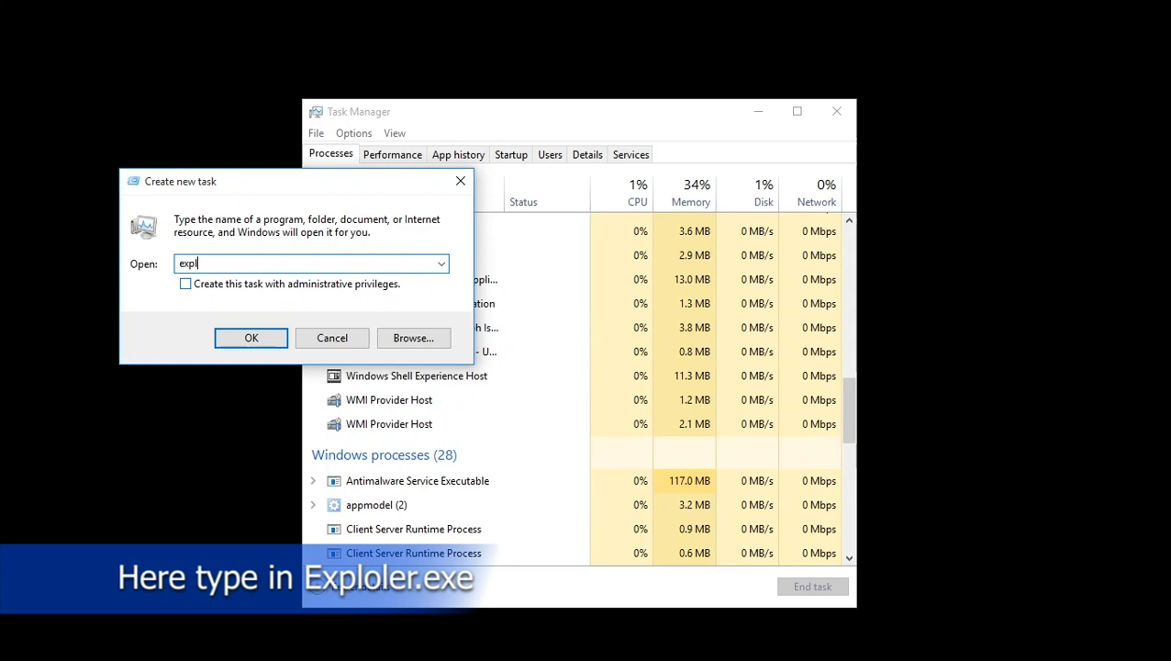
text(or)
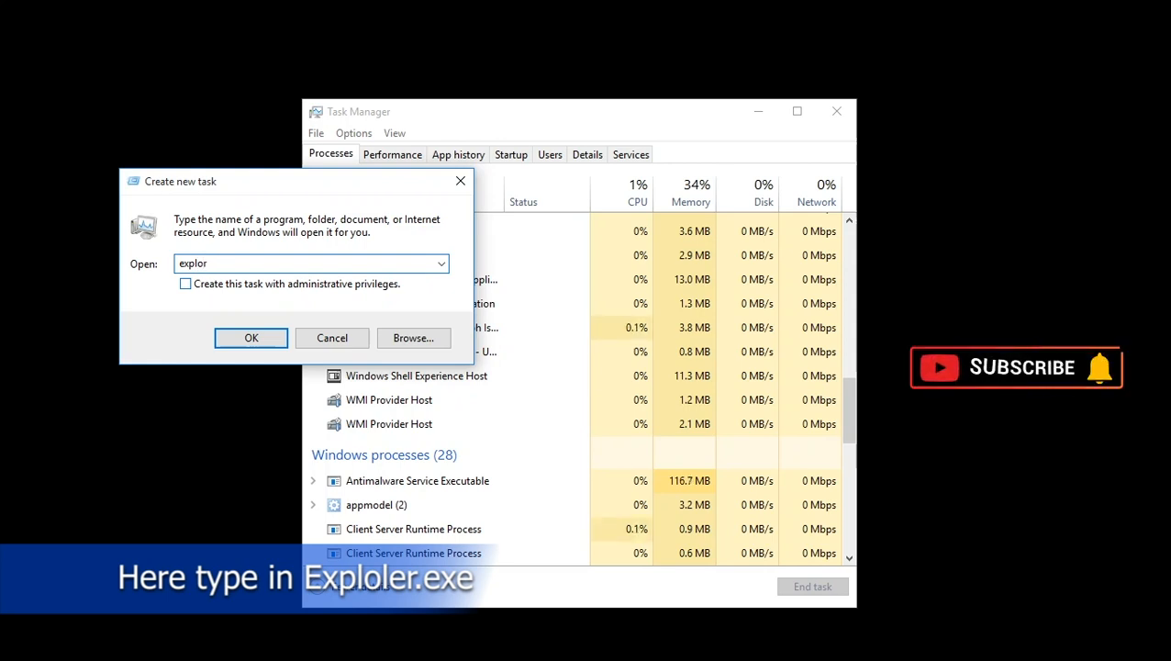
text(e)
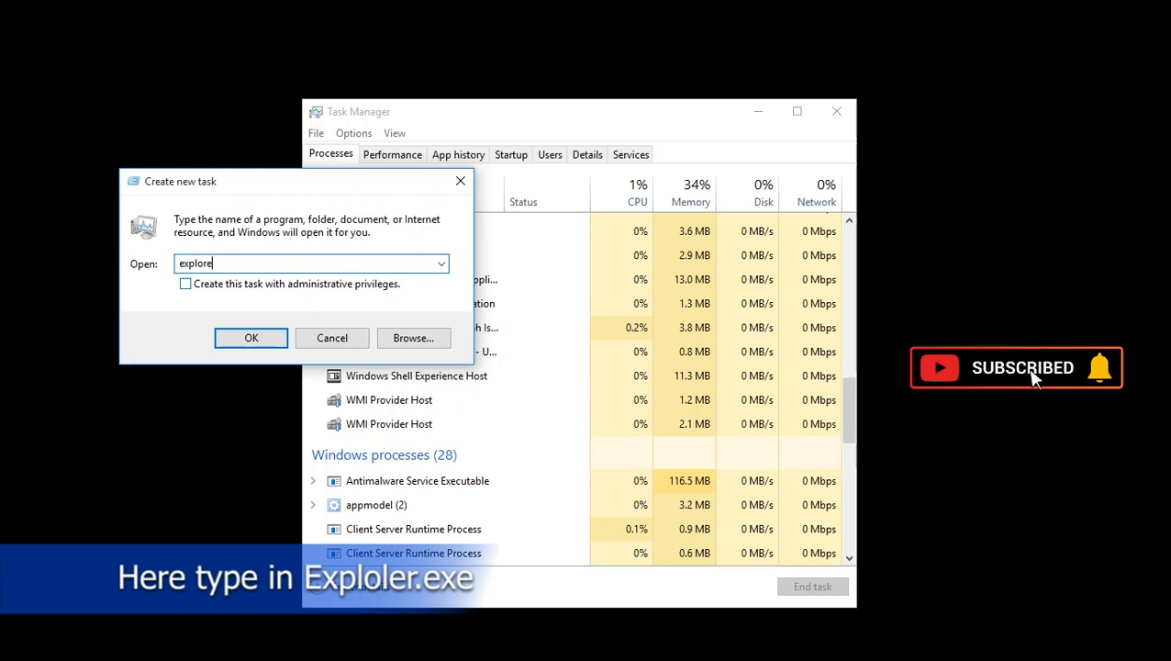
text(r)
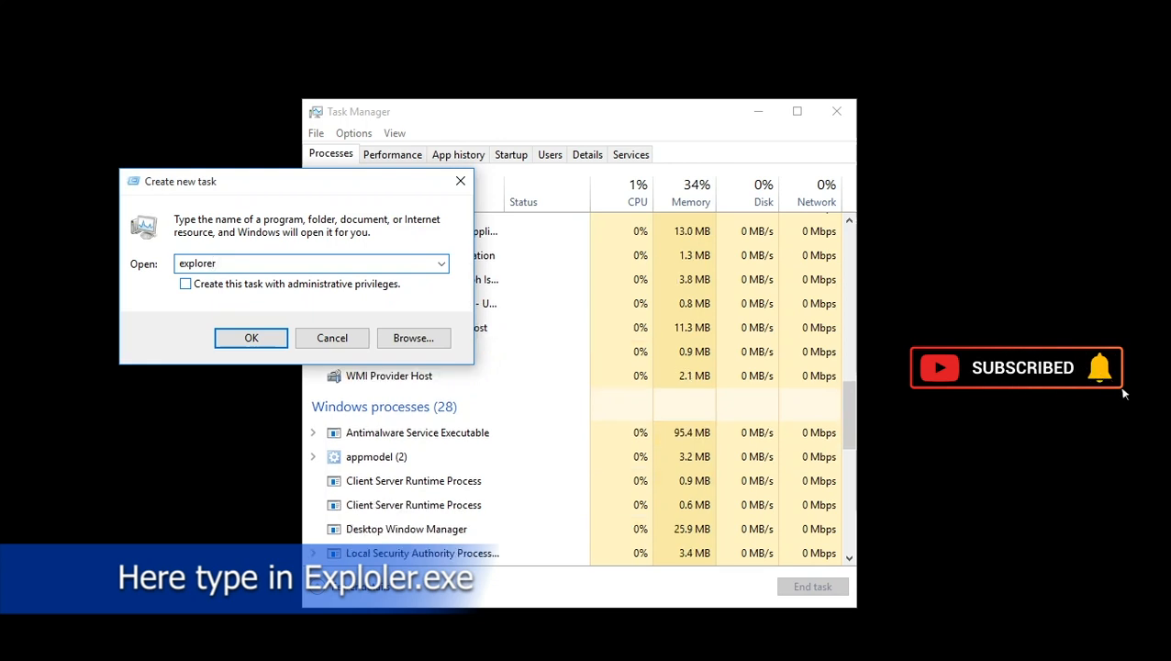
text(.)
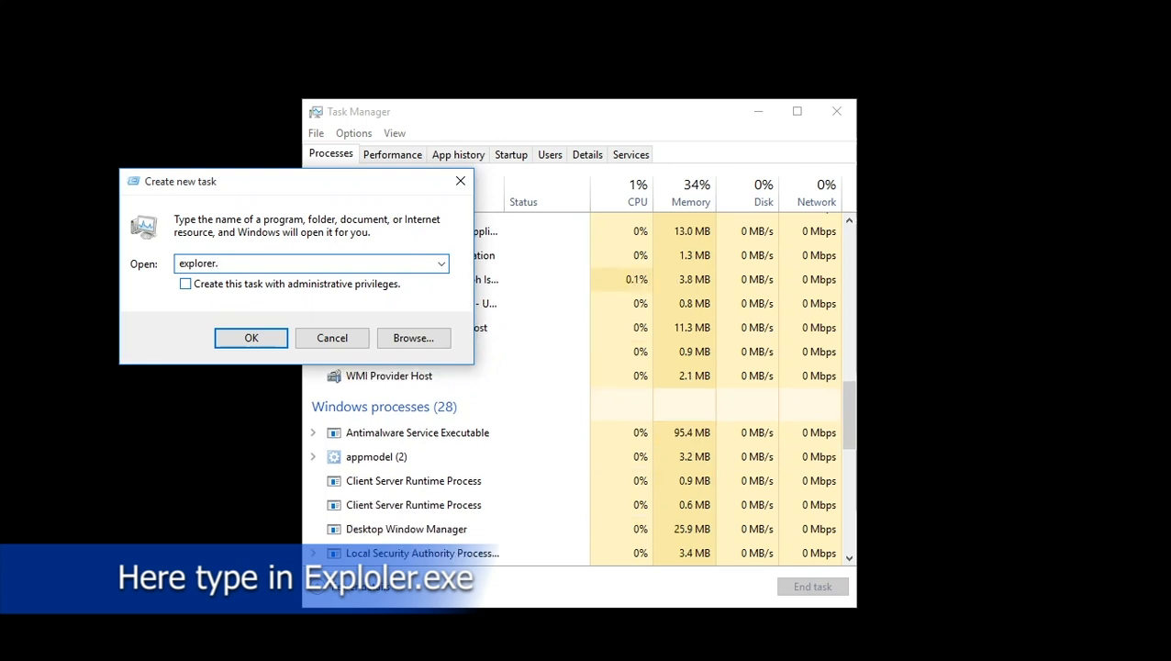
text(exe)
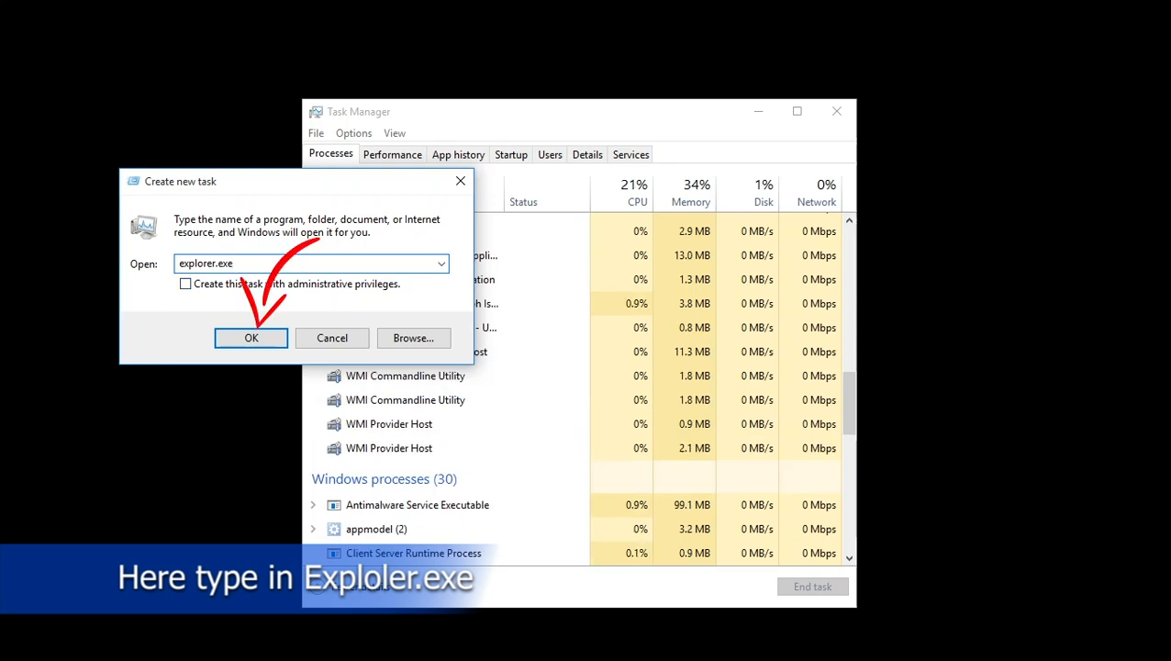
click(250, 338)
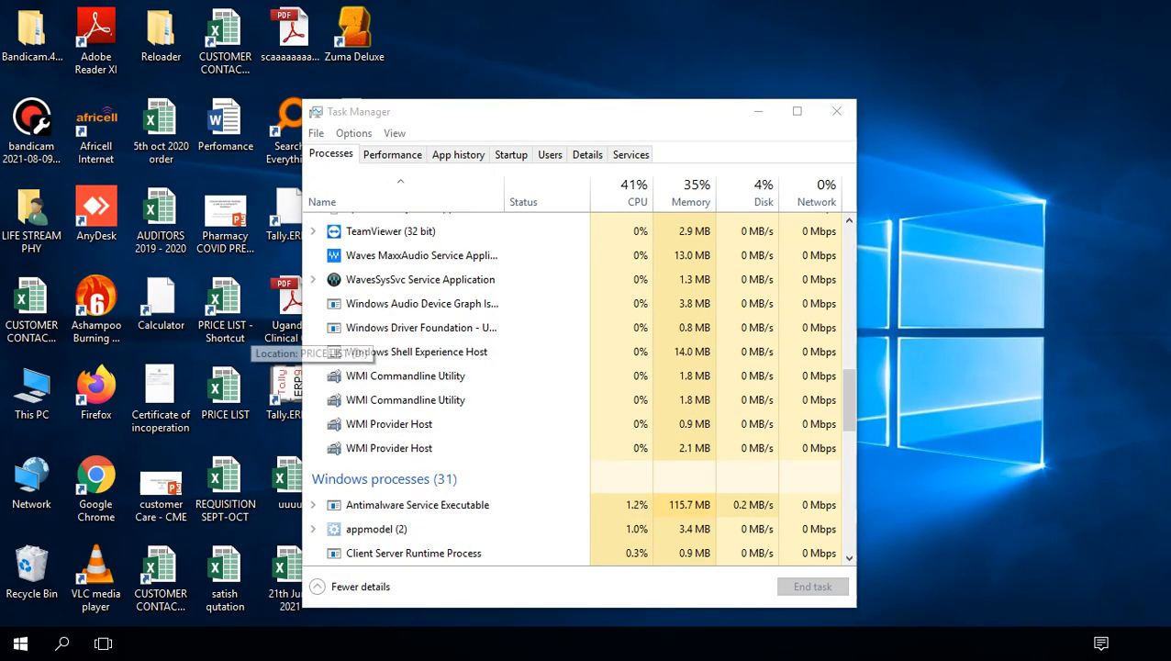
Close Task Manager now that the desktop is restored
drag(579, 112, 708, 114)
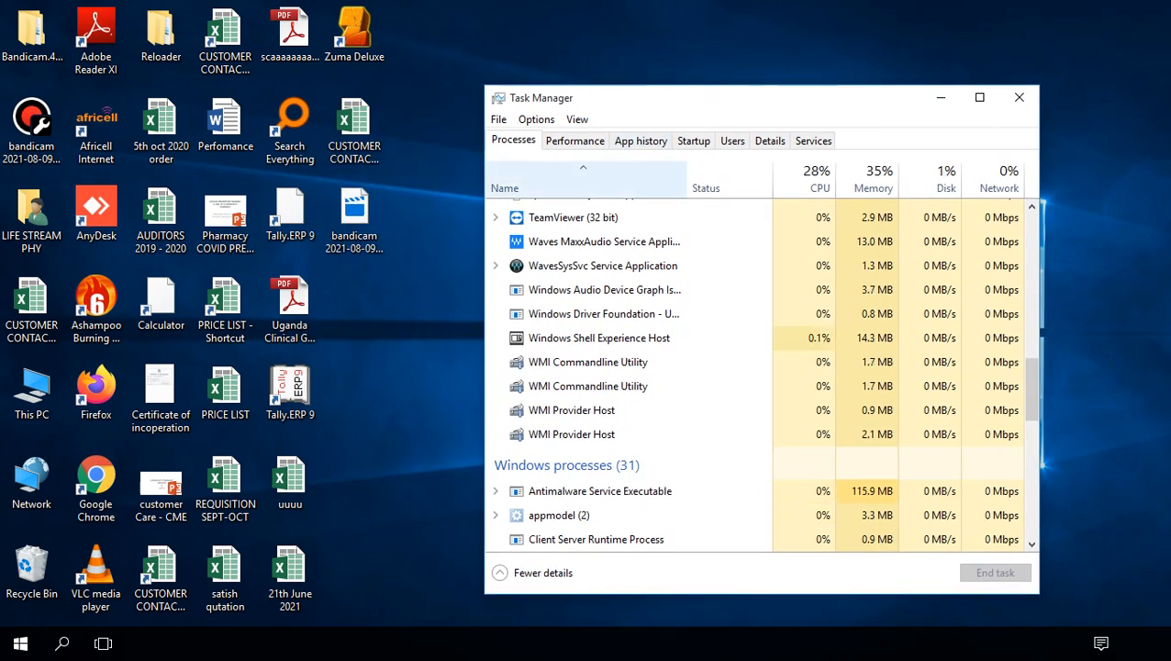
click(16, 643)
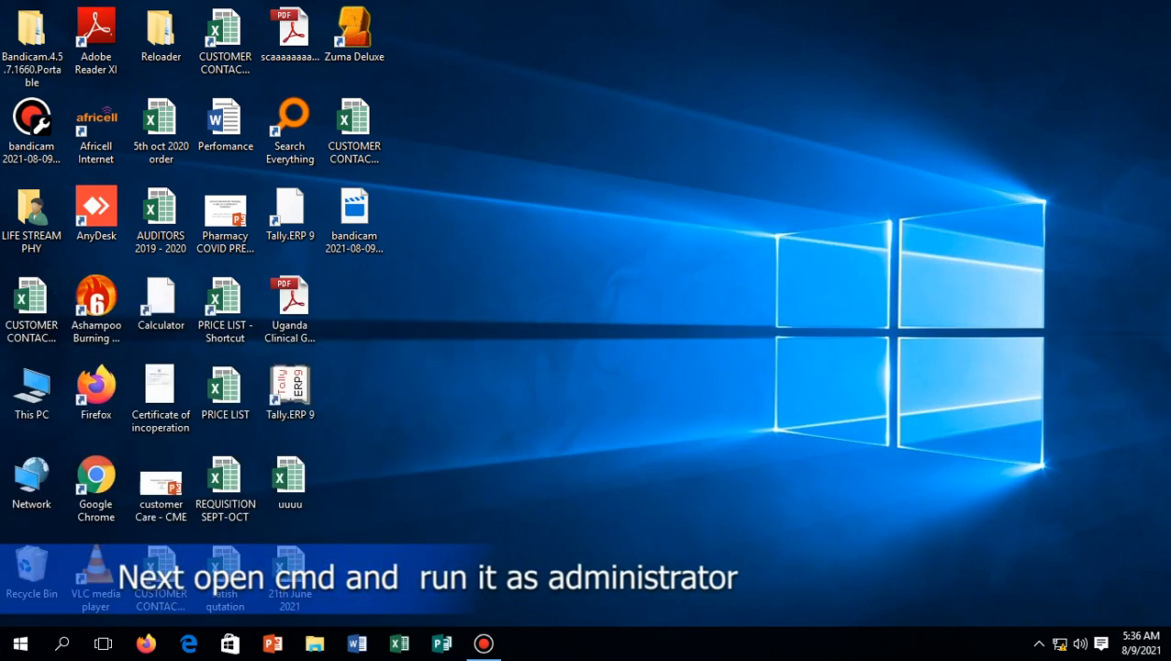
Launch Command Prompt as administrator from a search for cmd
click(18, 643)
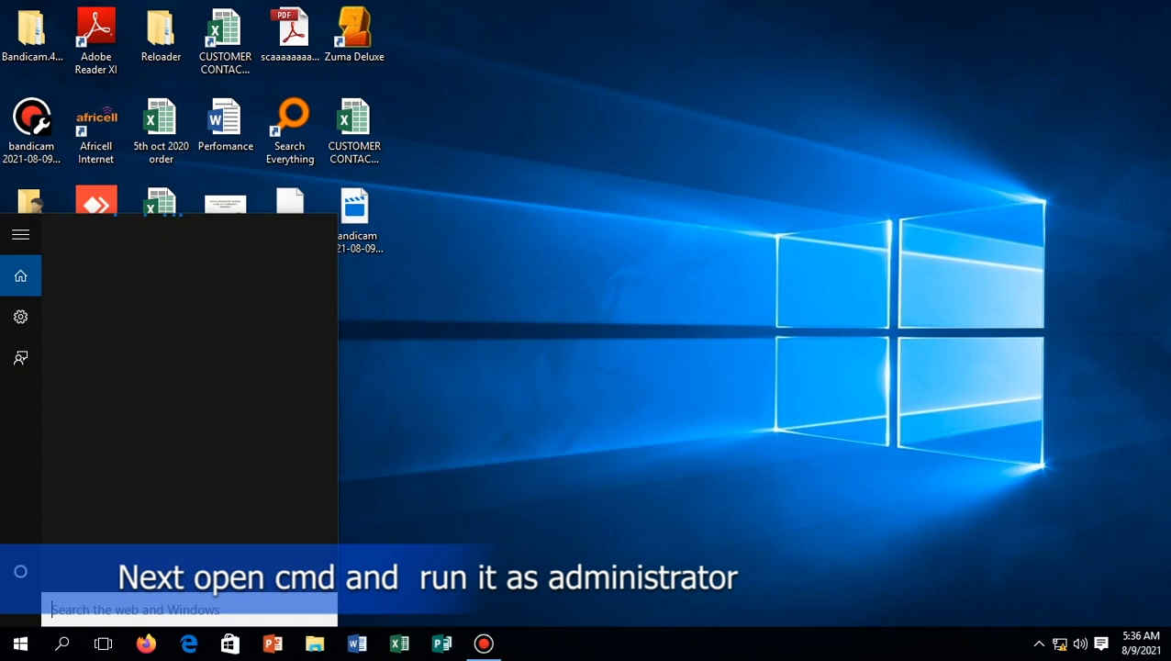
text(cmd)
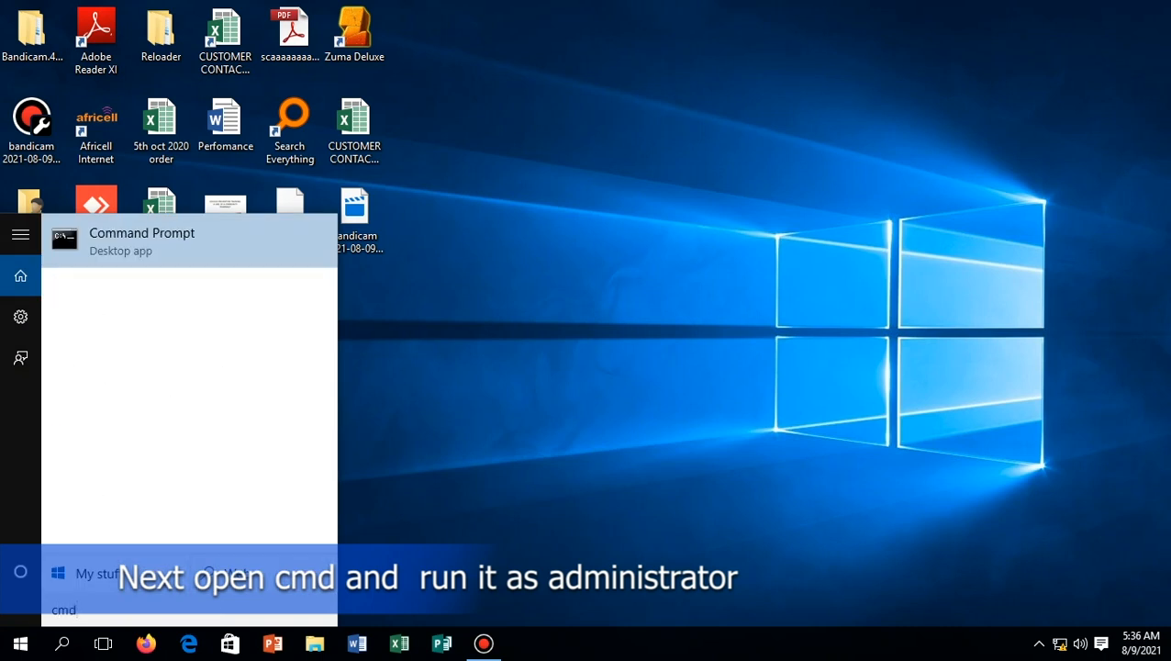
right_click(142, 231)
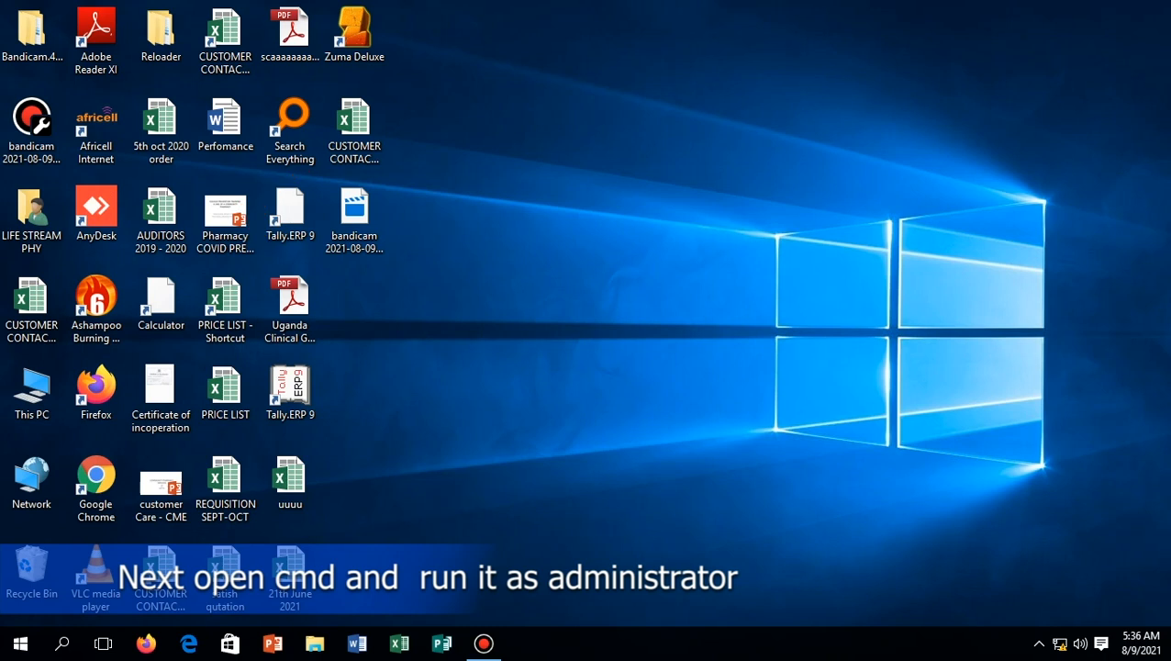
click(525, 642)
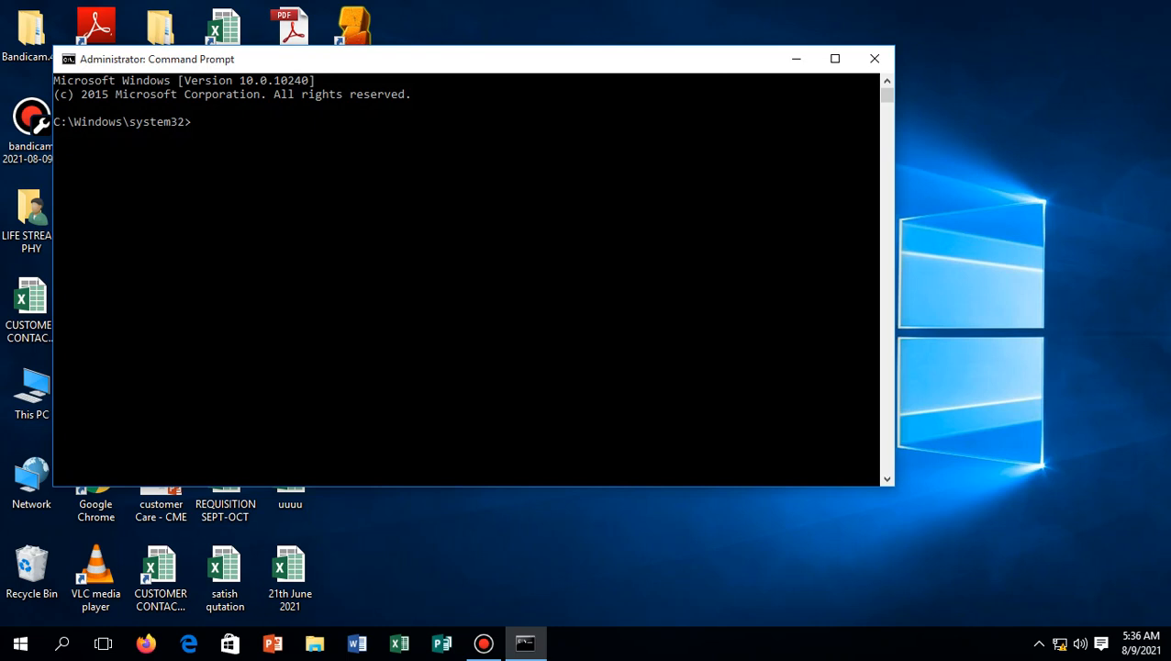
Run slmgr -rearm and acknowledge its completed-successfully message
text(sl)
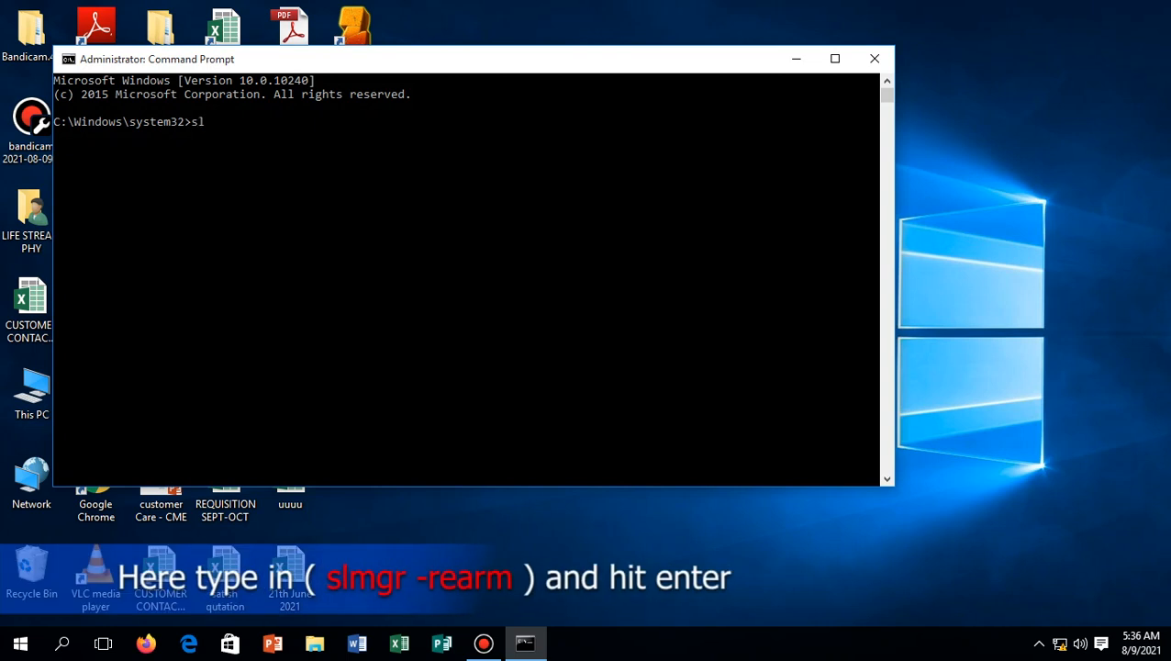
text(m)
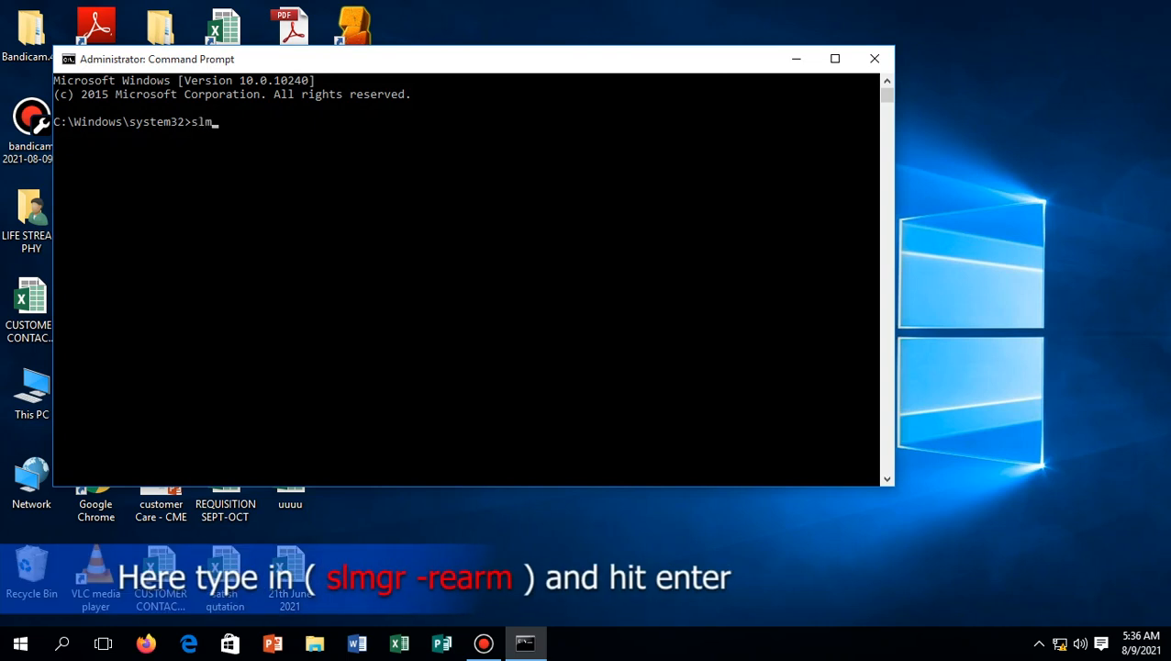
text(gr -)
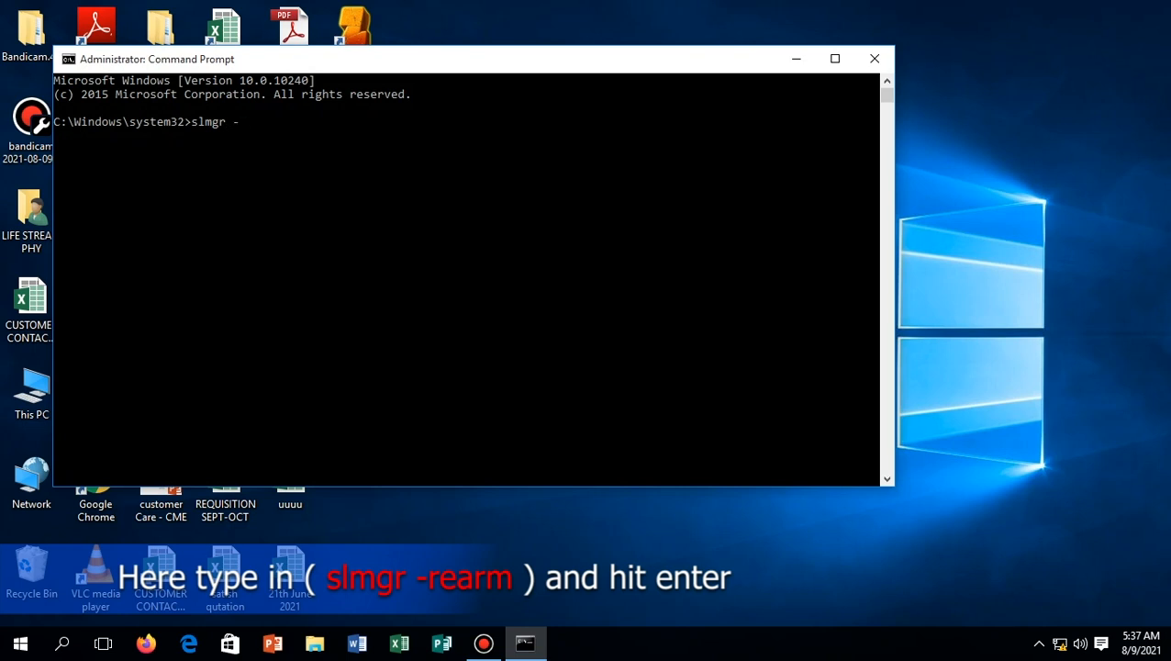
text(re)
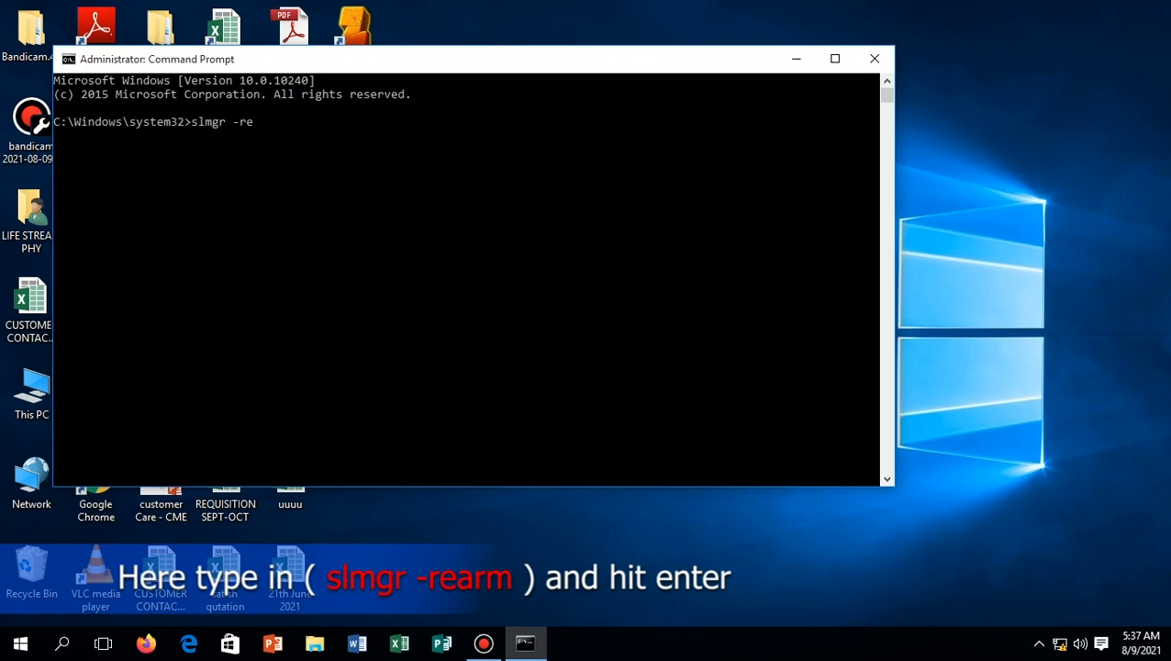
text(a)
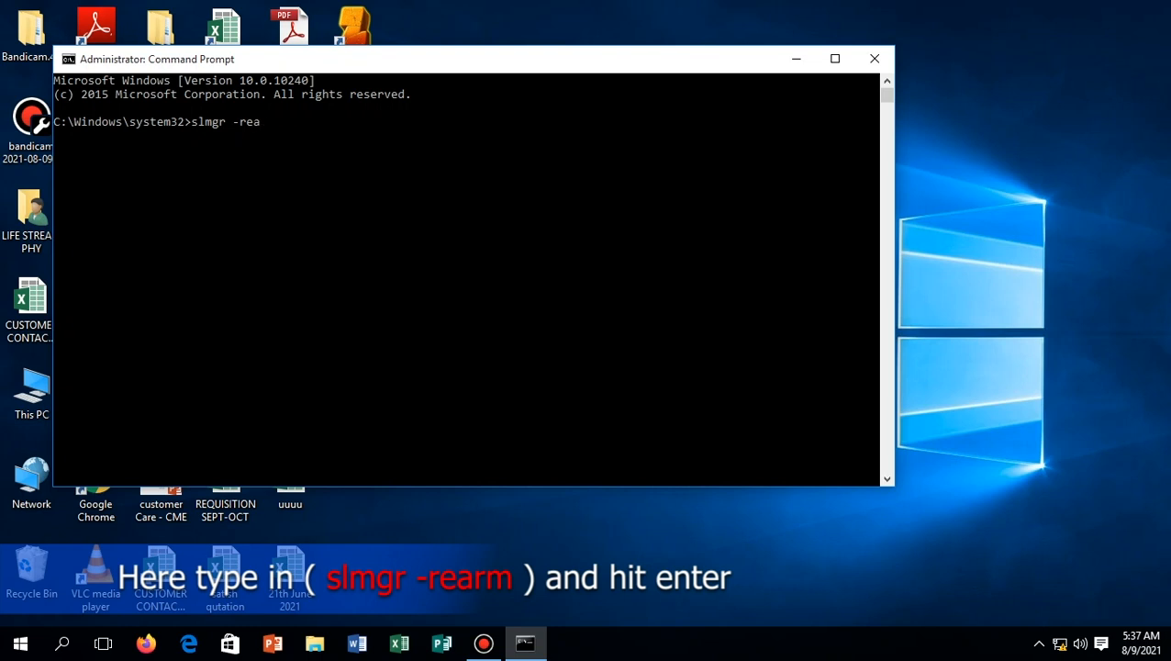
text(rm)
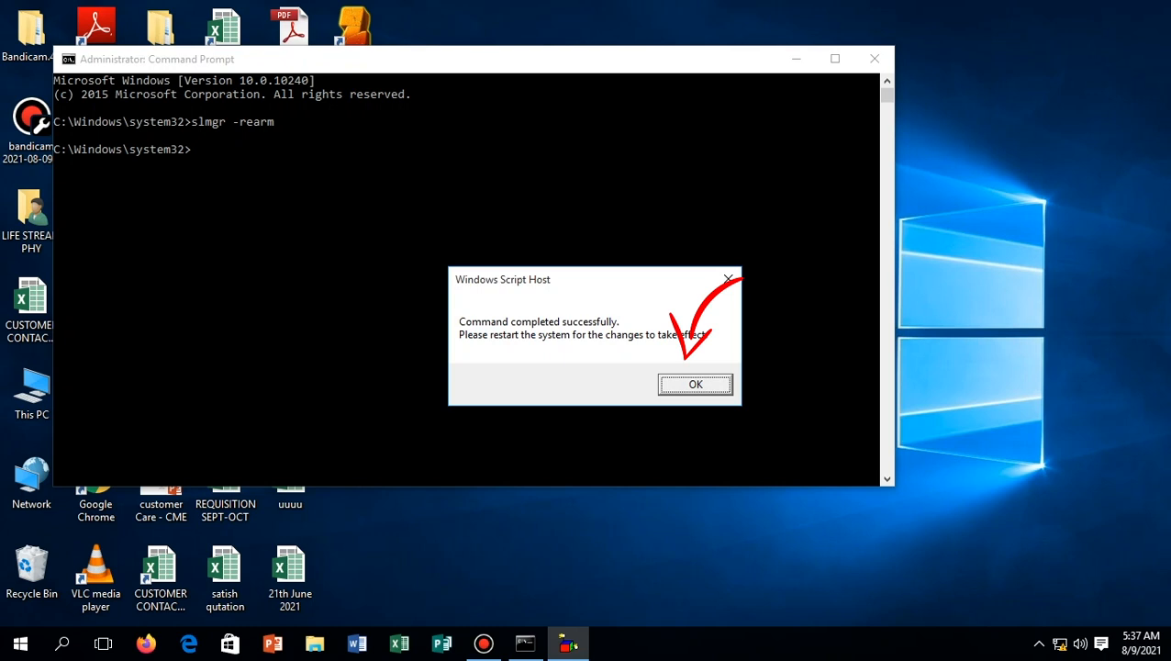
click(694, 384)
text(ser)
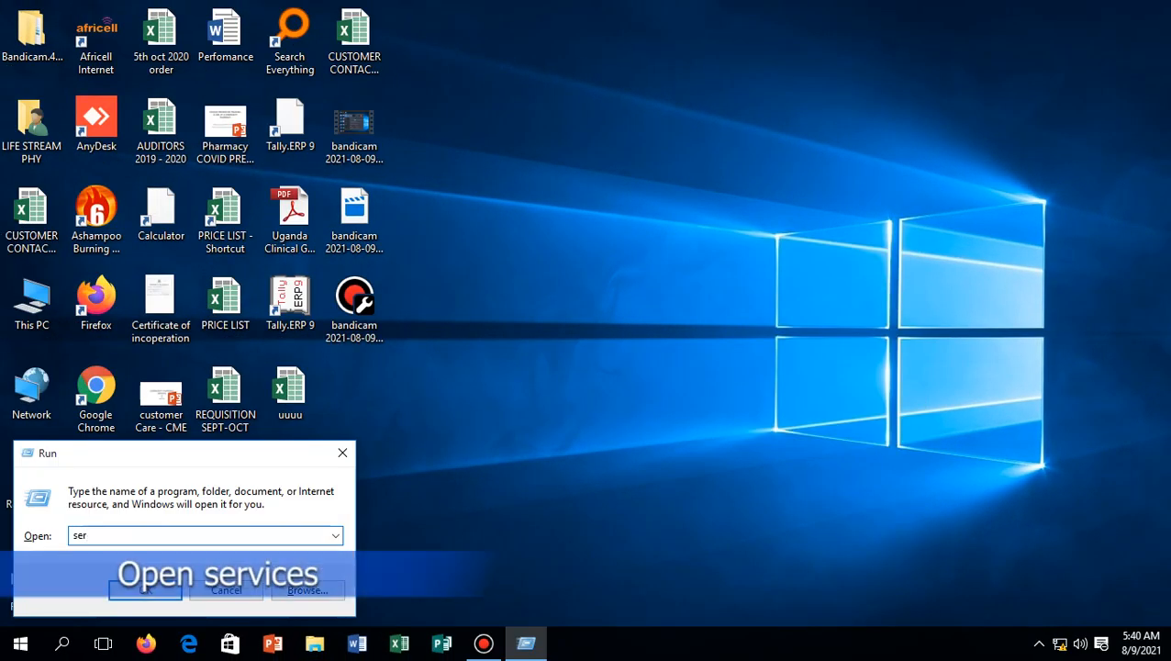
Submit services.msc from the Run box to load the Services console
text(vices)
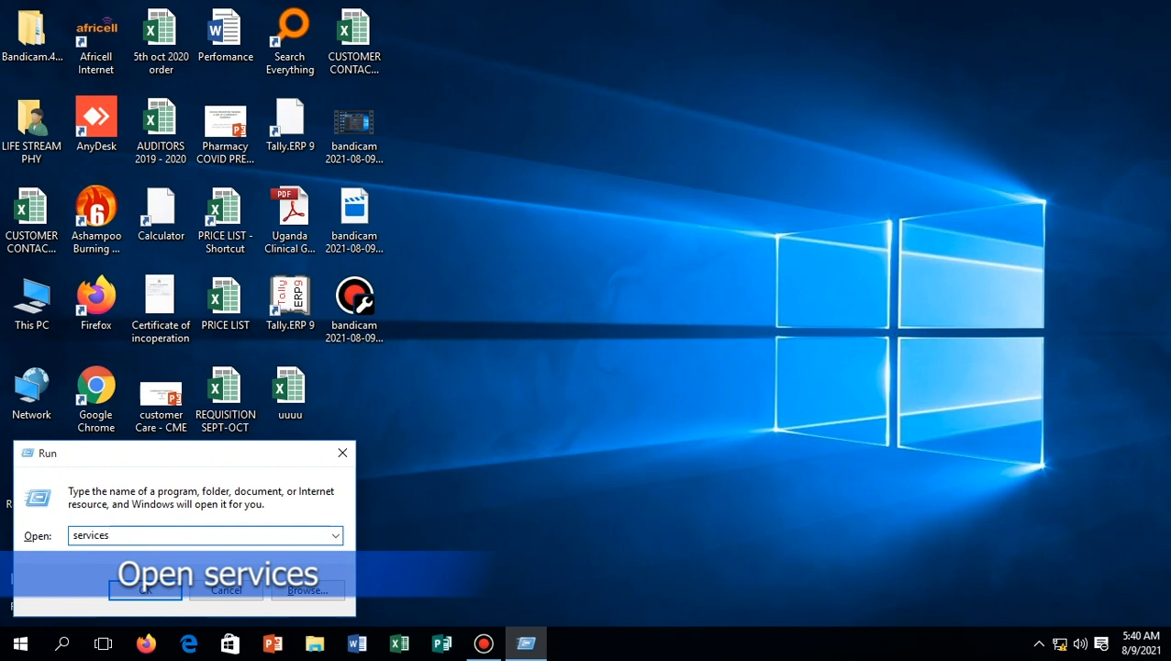
text(.msc)
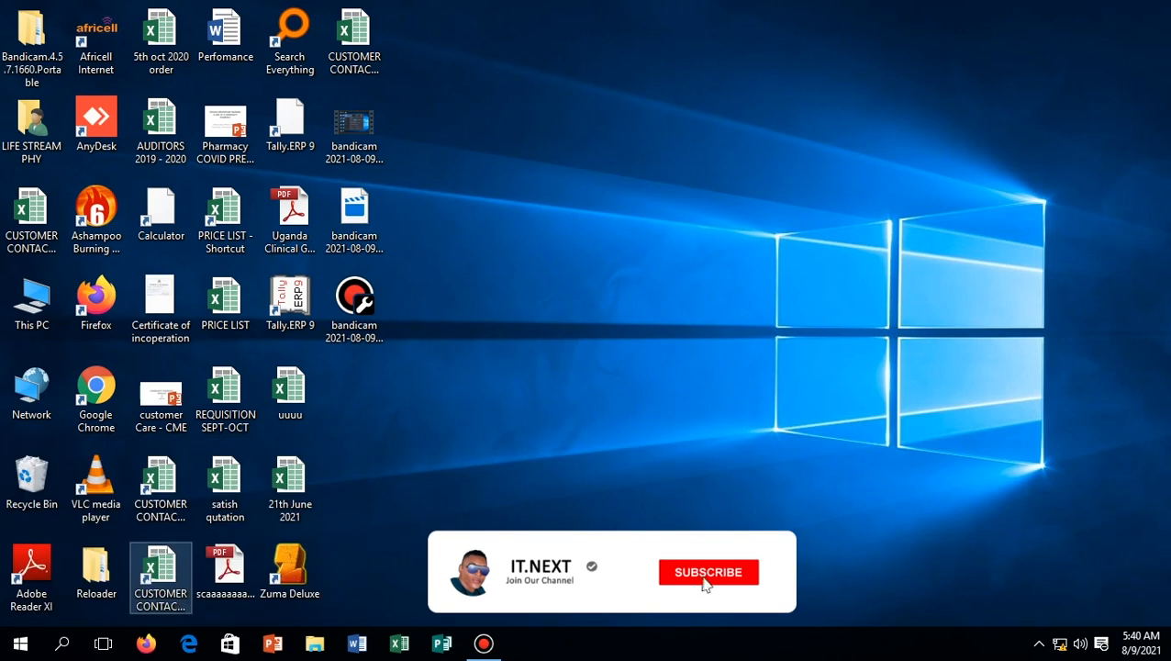
click(709, 573)
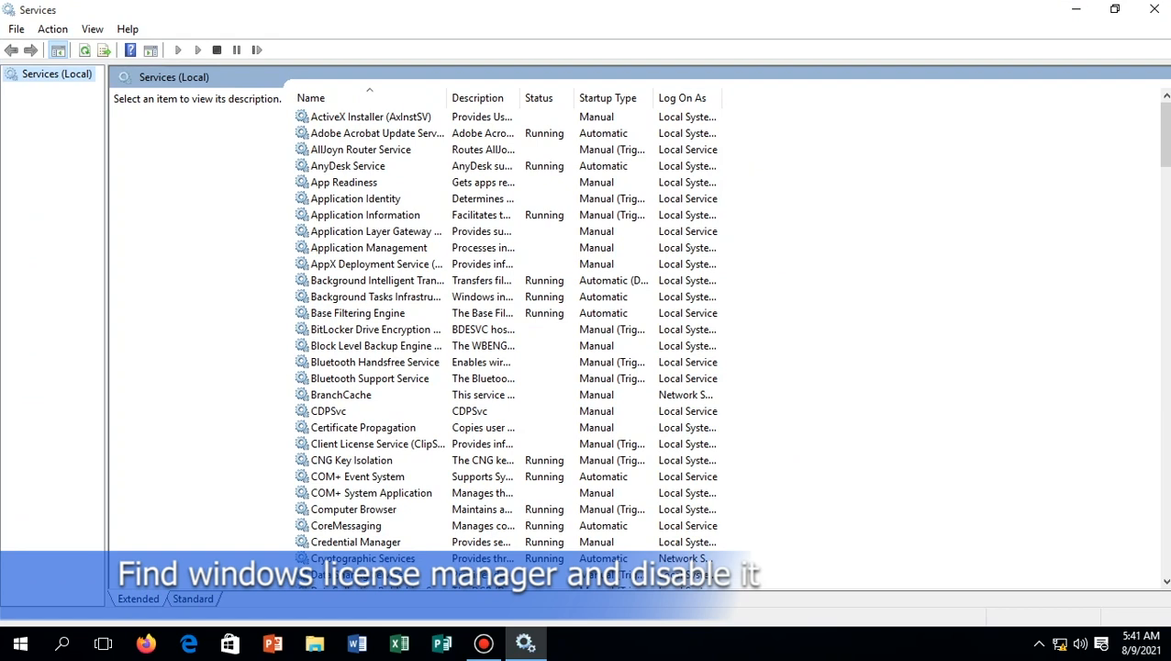
Locate Windows License Manager Service and bring up its properties
scroll(down, 3)
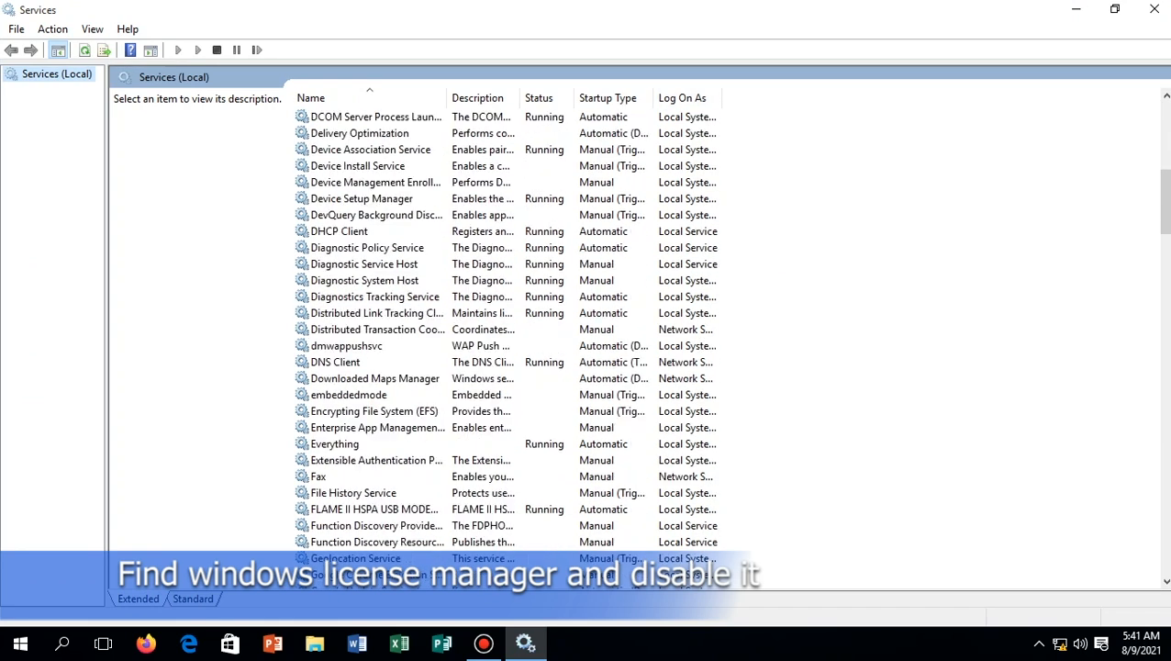
scroll(down, 3)
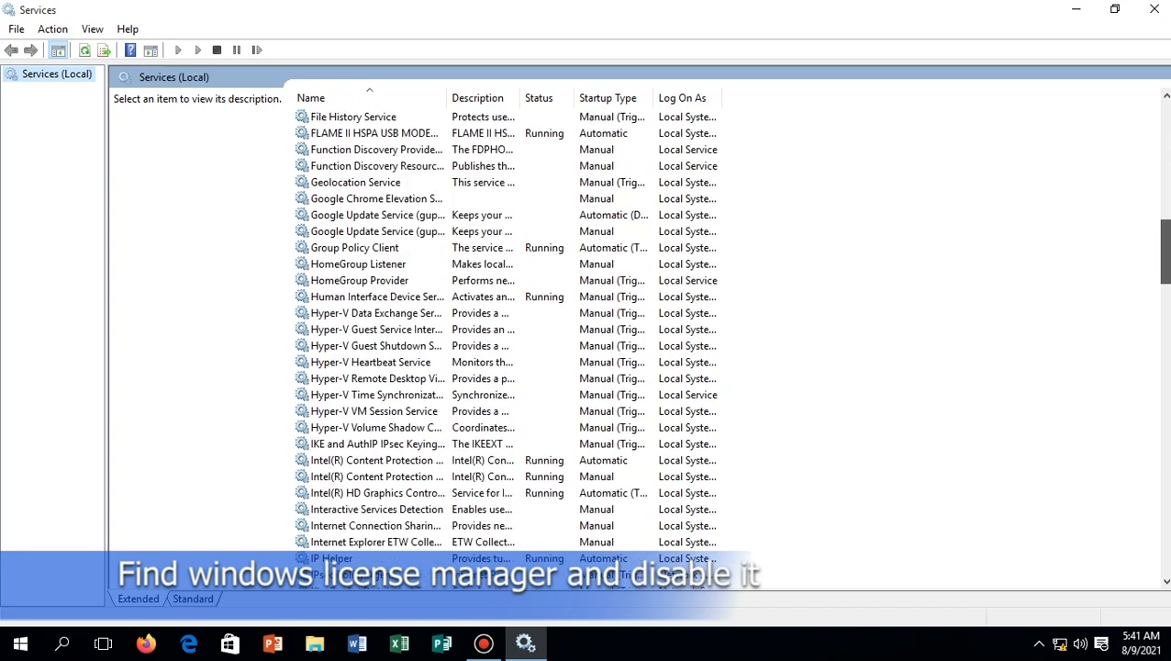
scroll(down, 3)
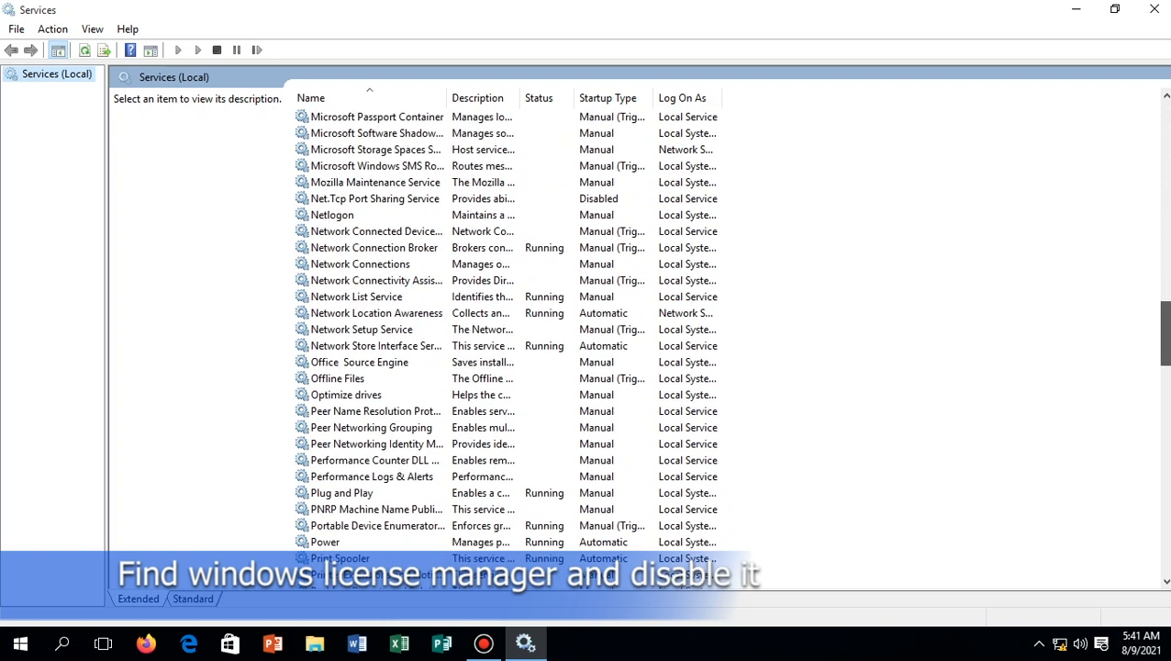
scroll(down, 3)
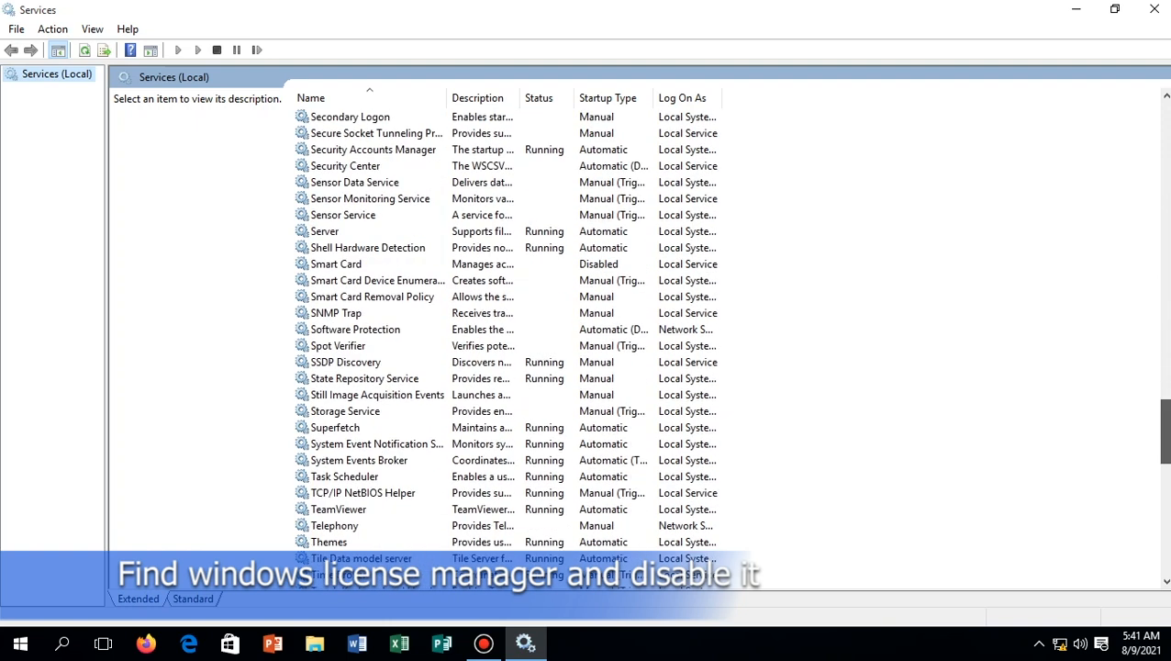
scroll(down, 3)
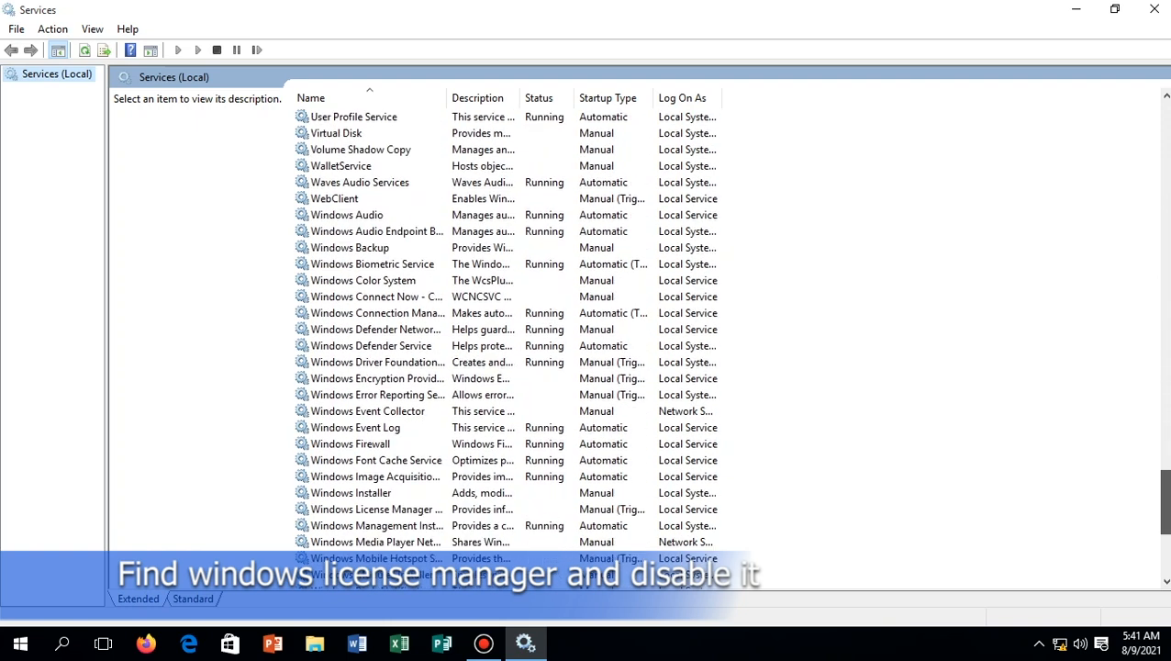
right_click(353, 361)
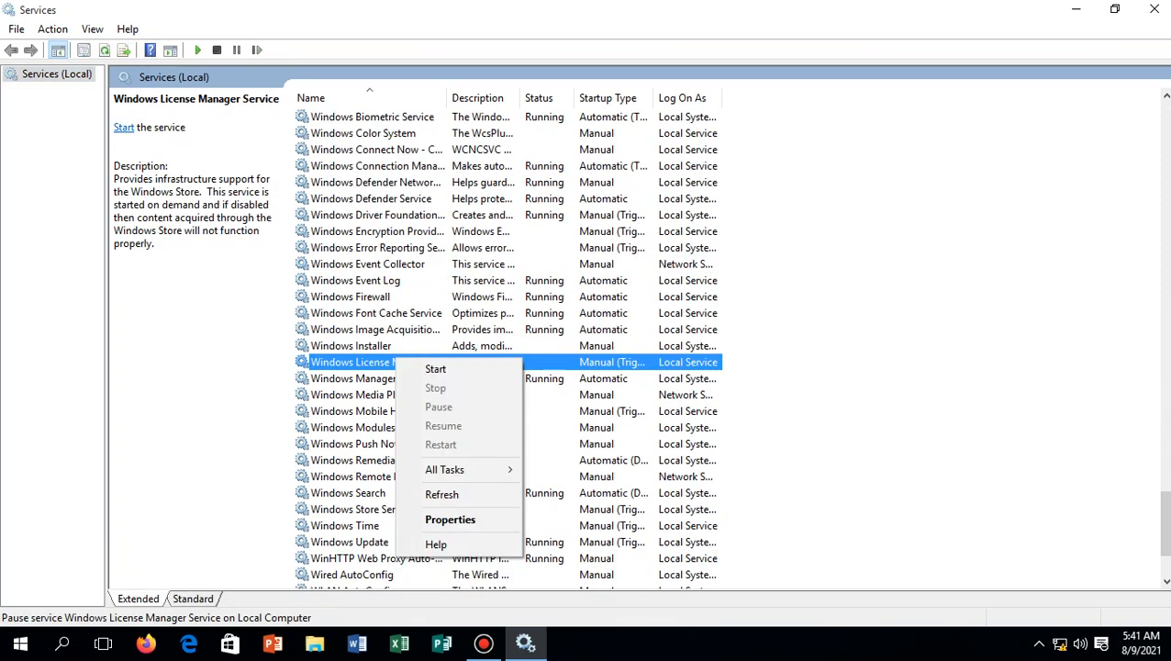
click(450, 520)
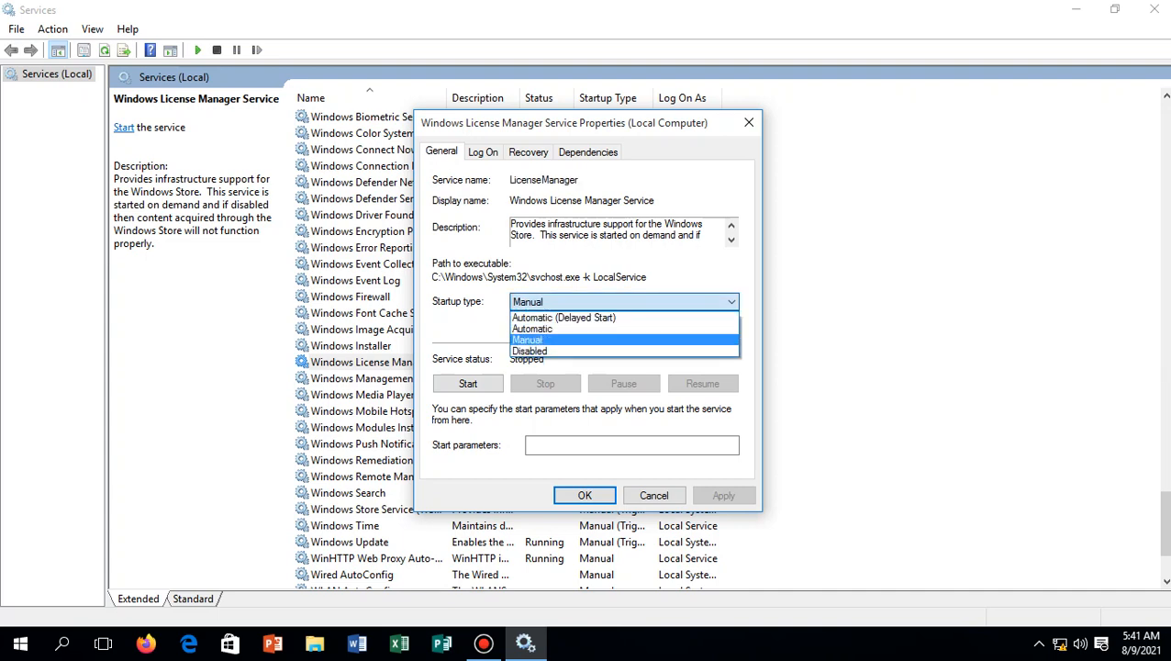
Set the service's startup type to Disabled and apply it
click(529, 350)
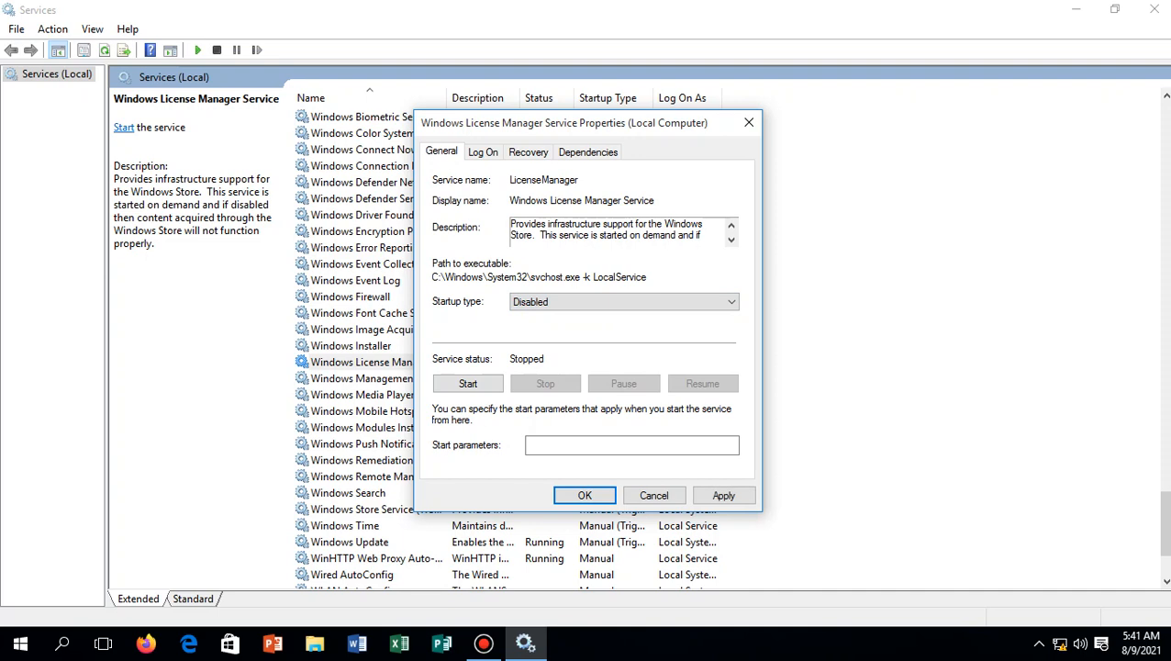
click(466, 383)
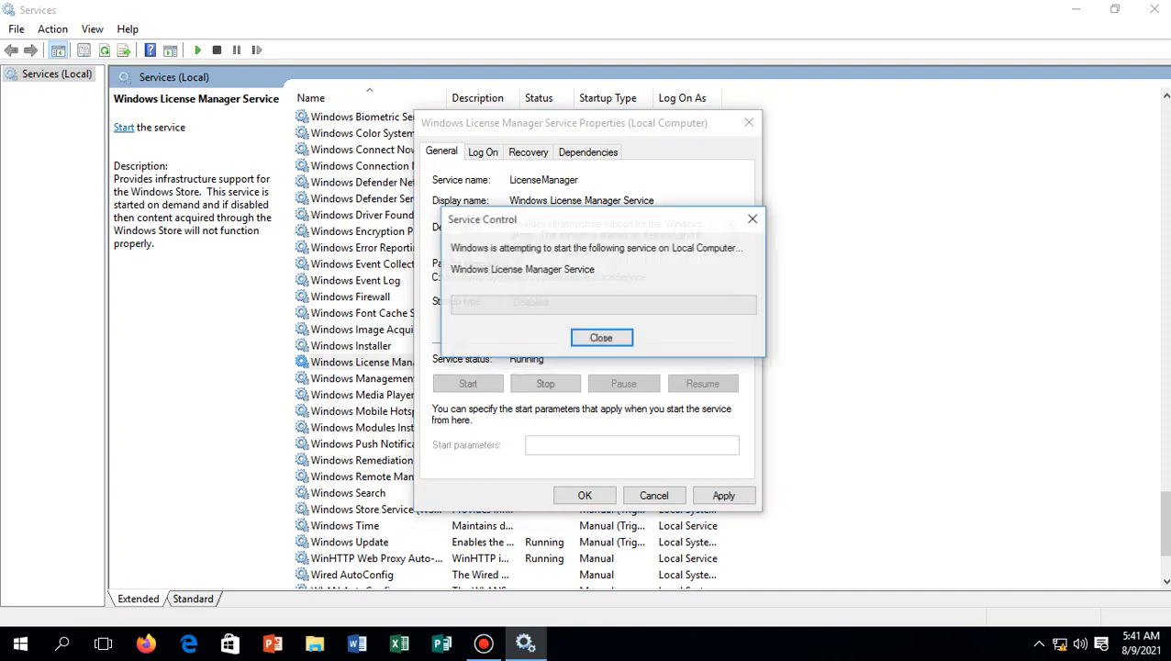